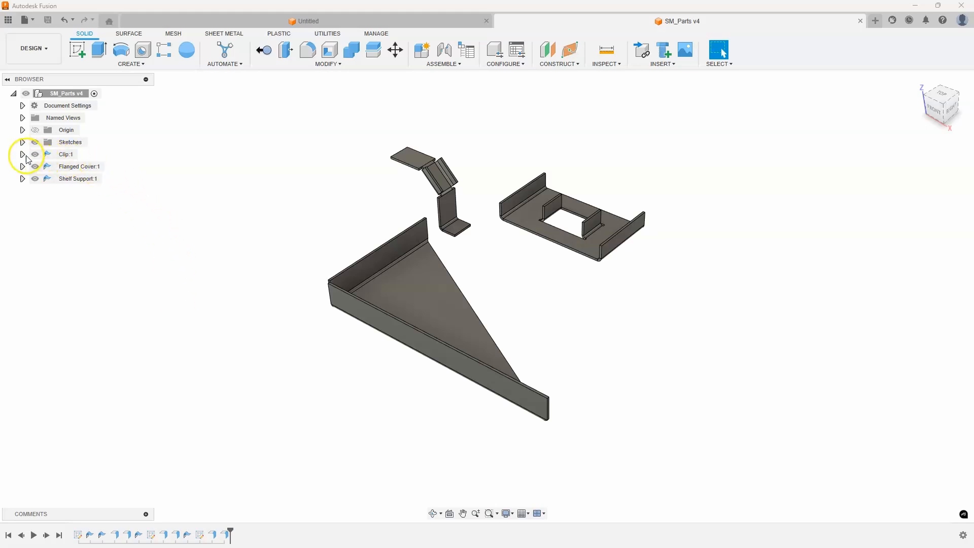
Expand Clip:1 in the Browser and enter its Flat Pattern for editing
click(22, 155)
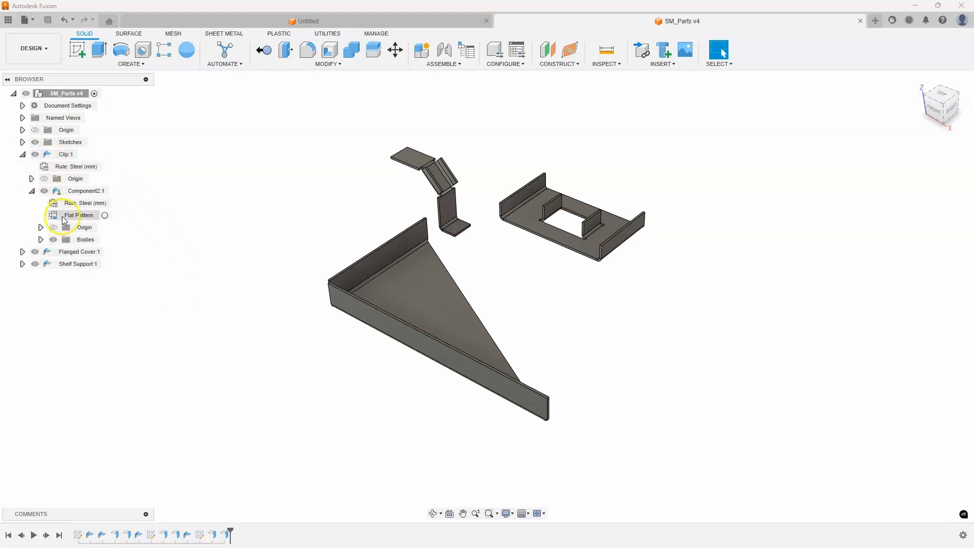
click(78, 215)
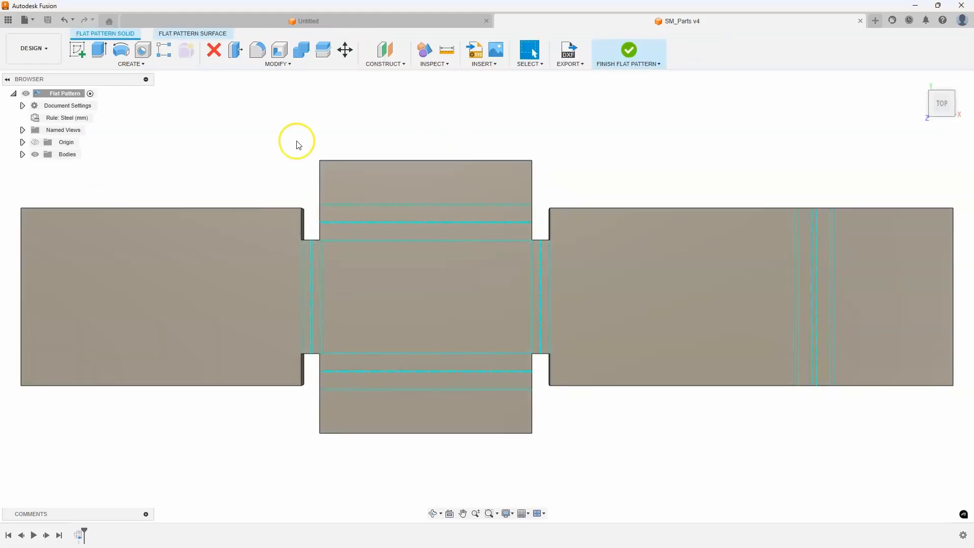
mouse_move(122, 86)
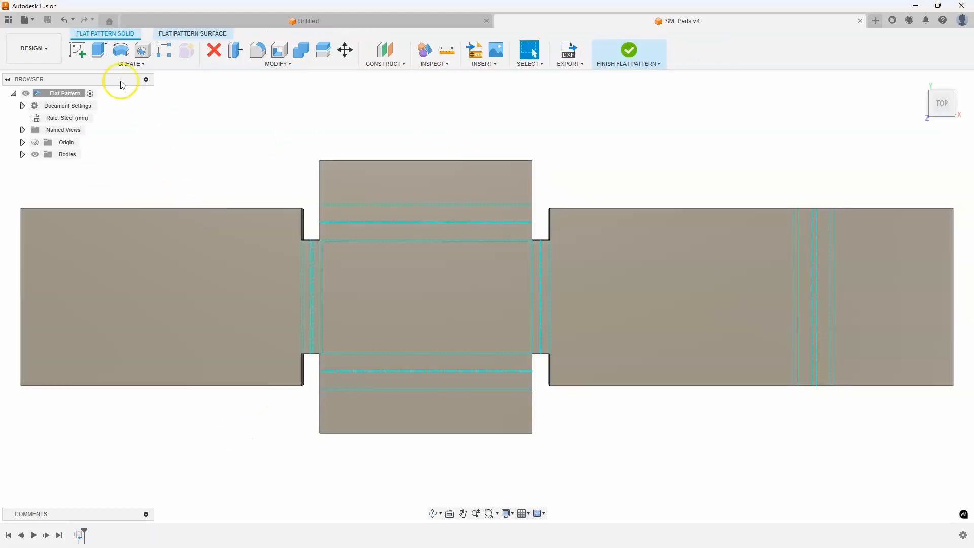
Create a new drawing from the design with Manual, ASME, inches and D sheet size
click(24, 20)
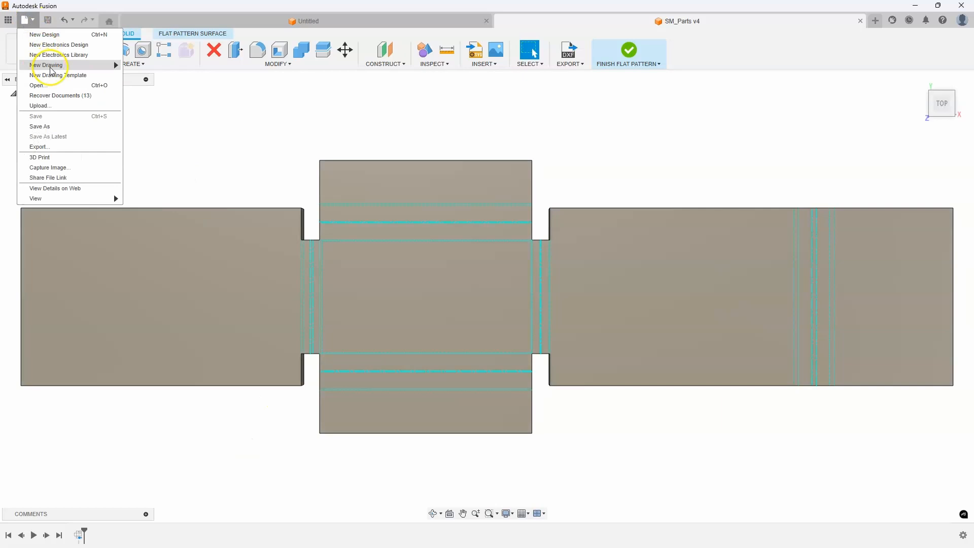
click(47, 66)
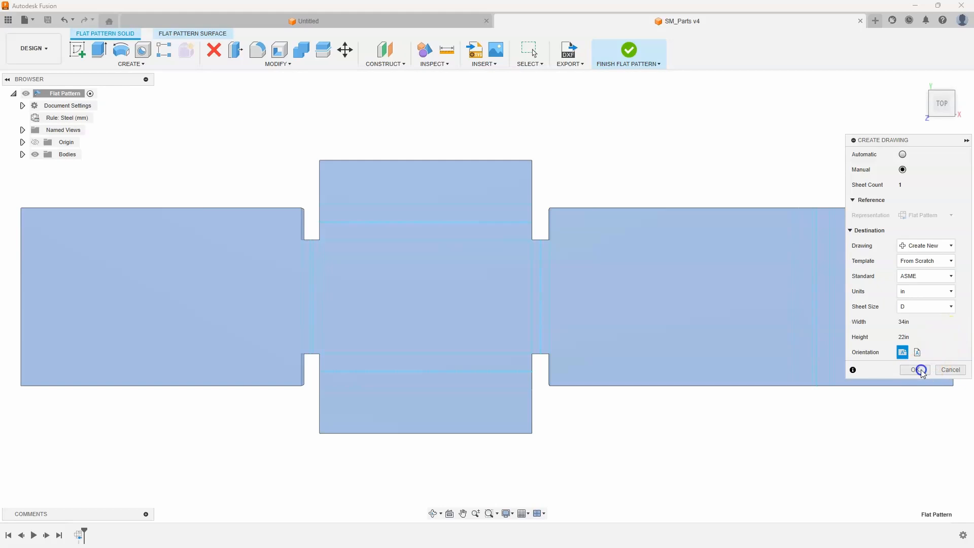
click(914, 370)
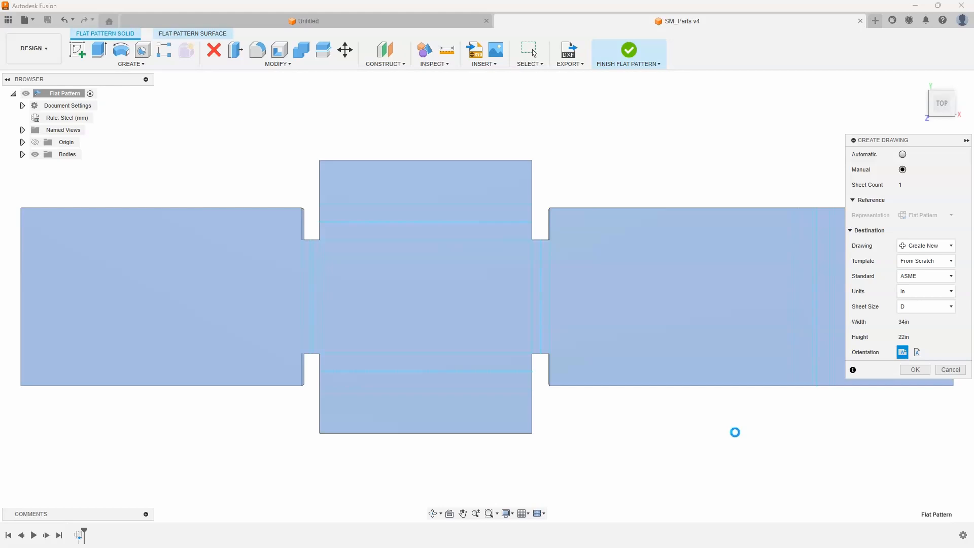
click(913, 369)
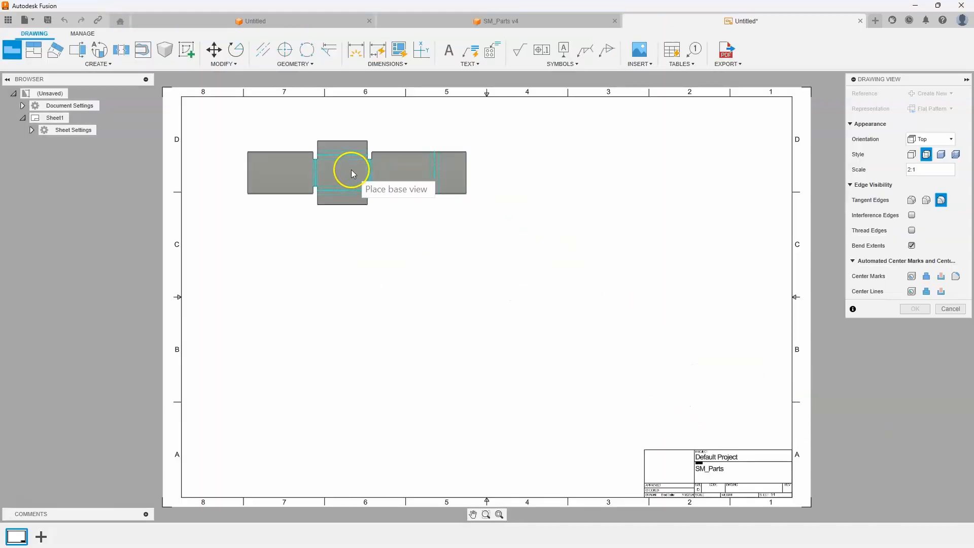
Place the Clip flat pattern base view in the sheet's upper-left area and confirm it
click(341, 171)
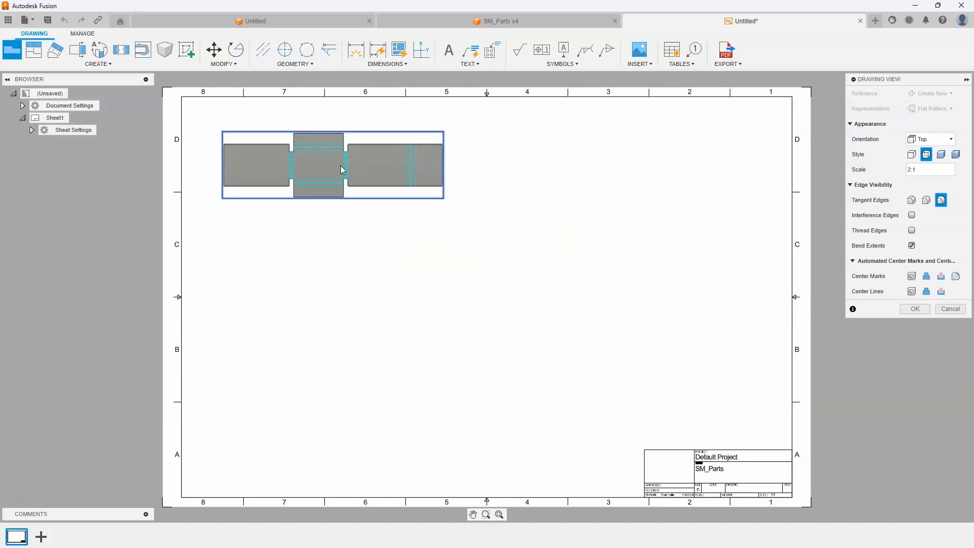
click(913, 308)
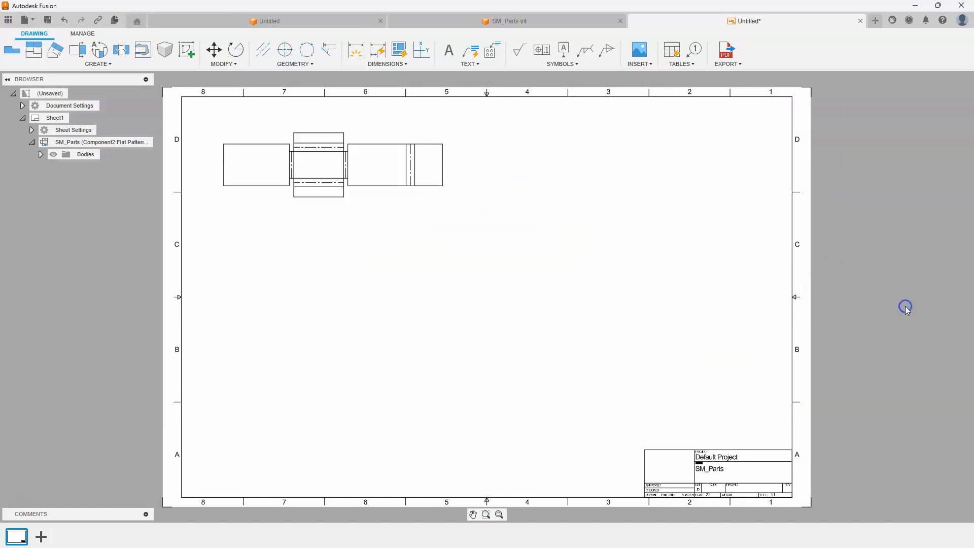
mouse_move(377, 243)
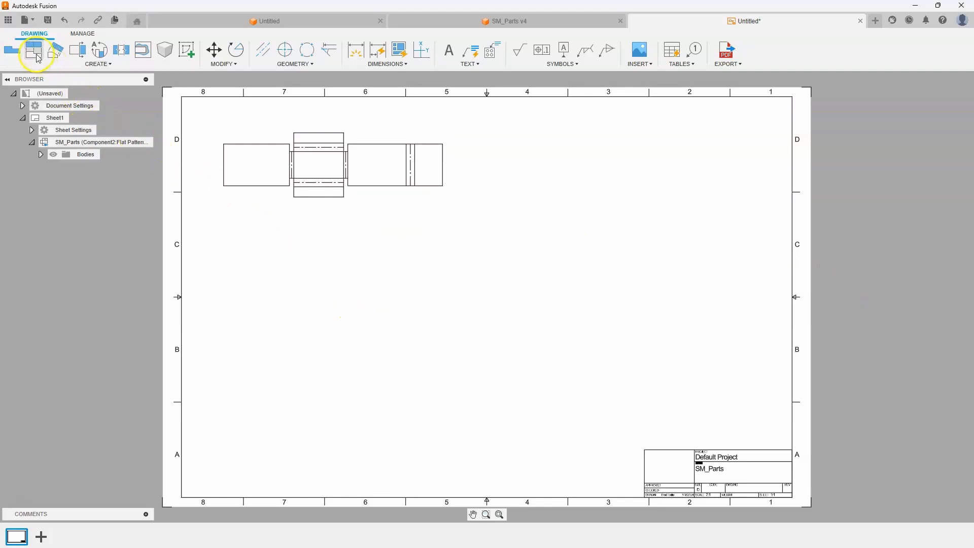
click(11, 50)
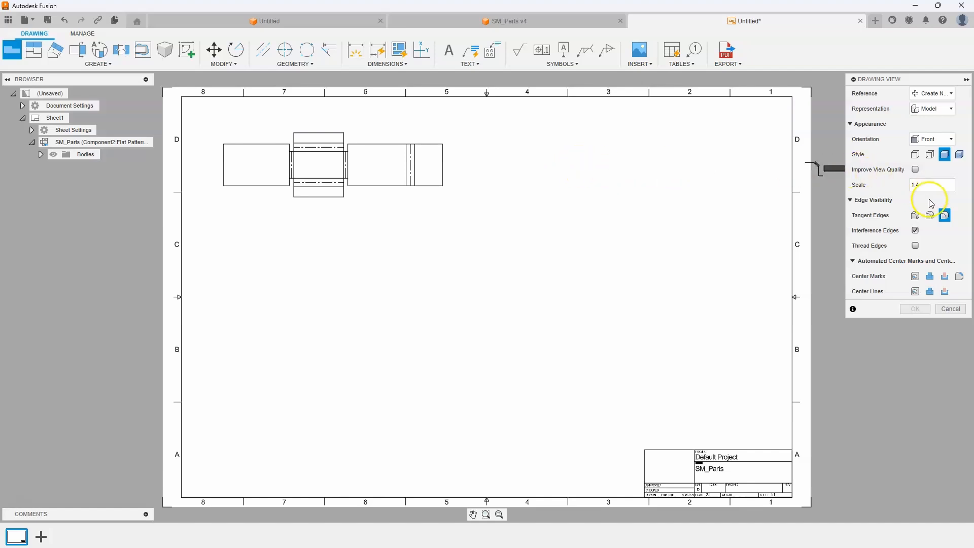
click(931, 138)
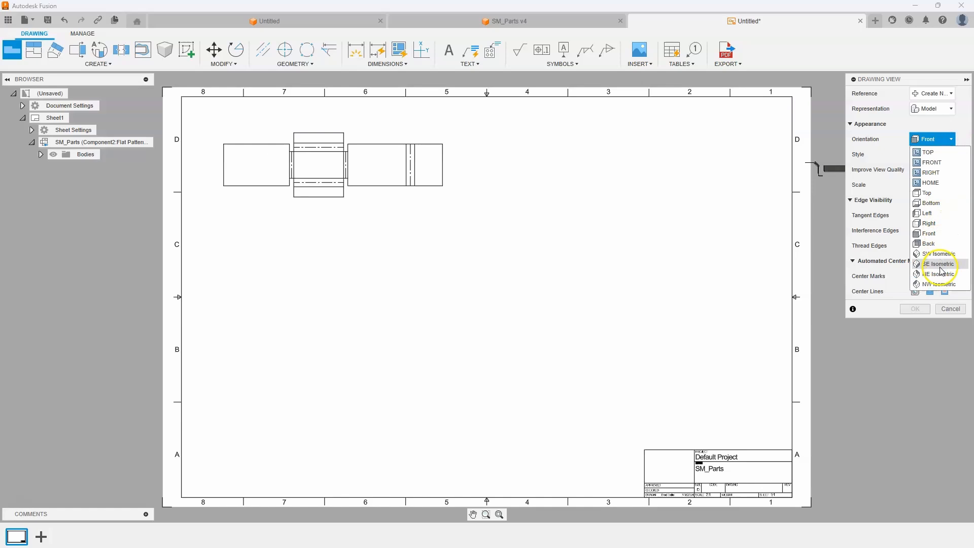
click(940, 274)
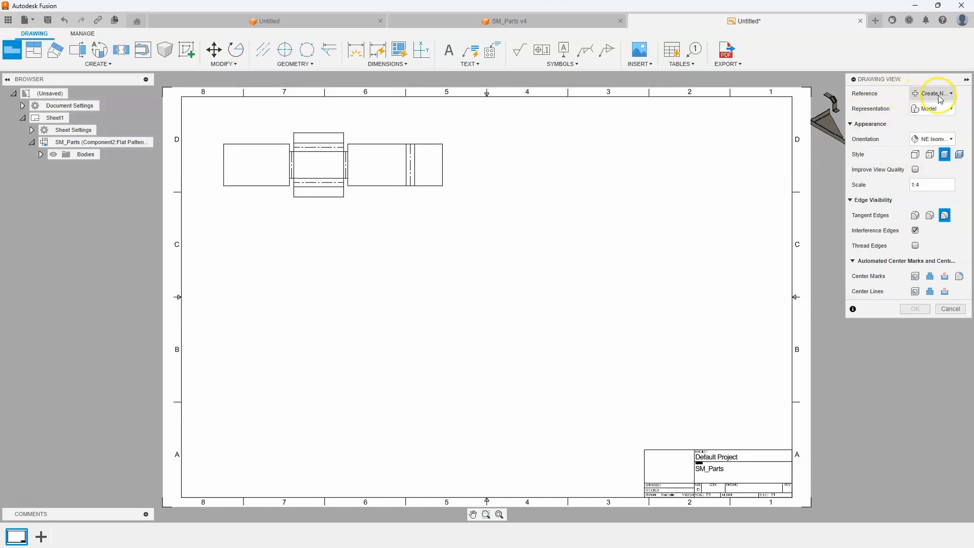
click(931, 93)
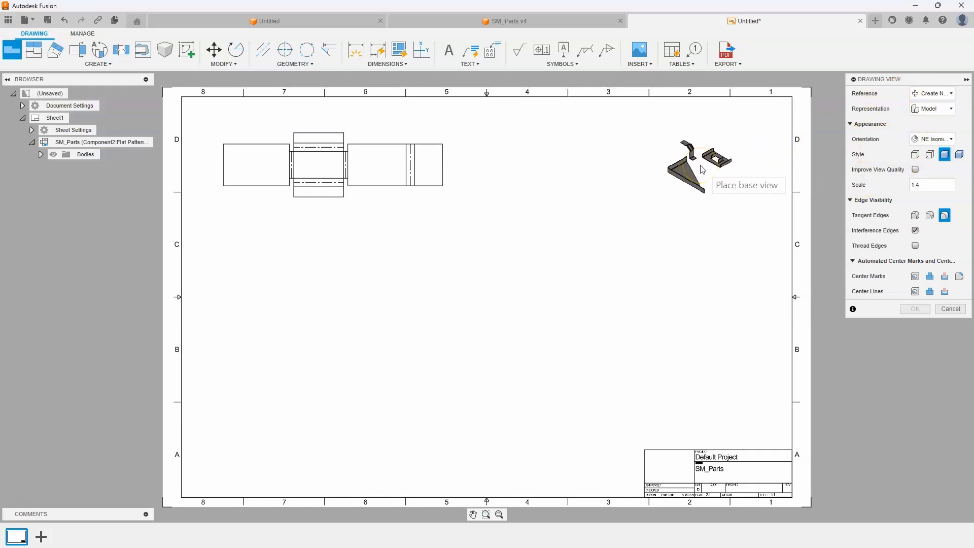
click(932, 93)
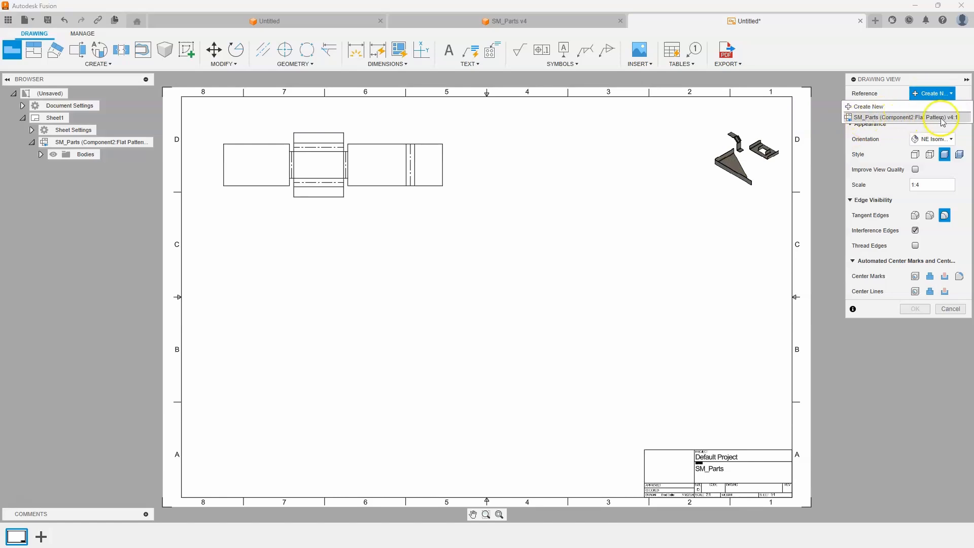
mouse_move(913, 120)
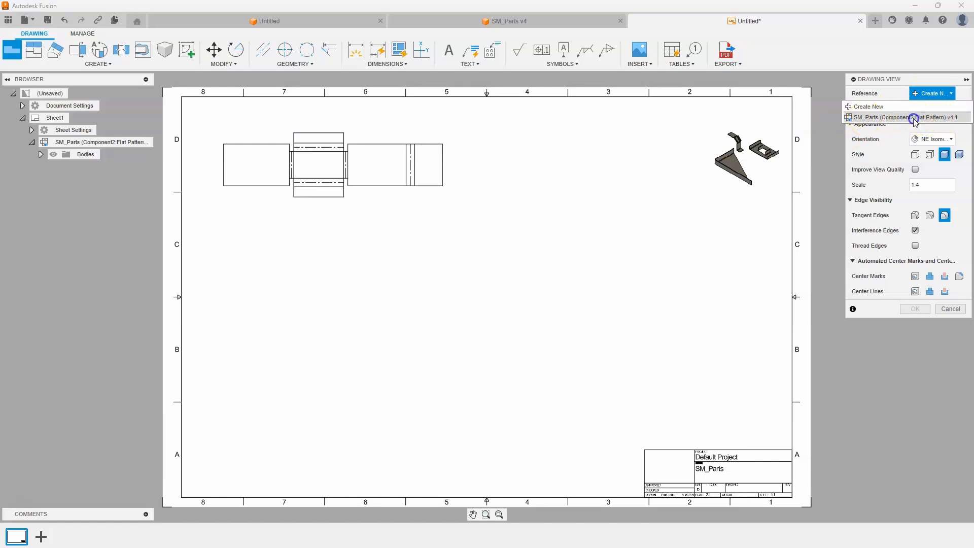
click(906, 117)
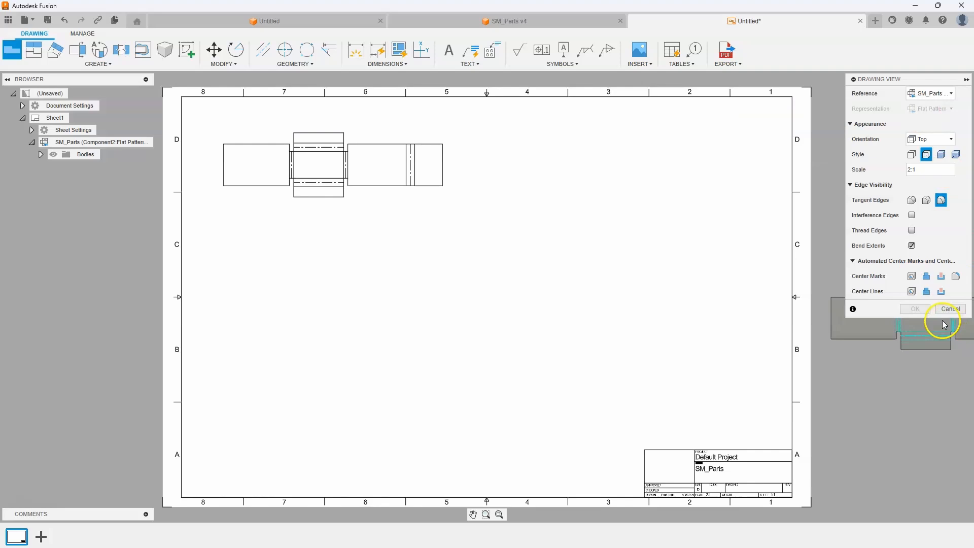
click(949, 309)
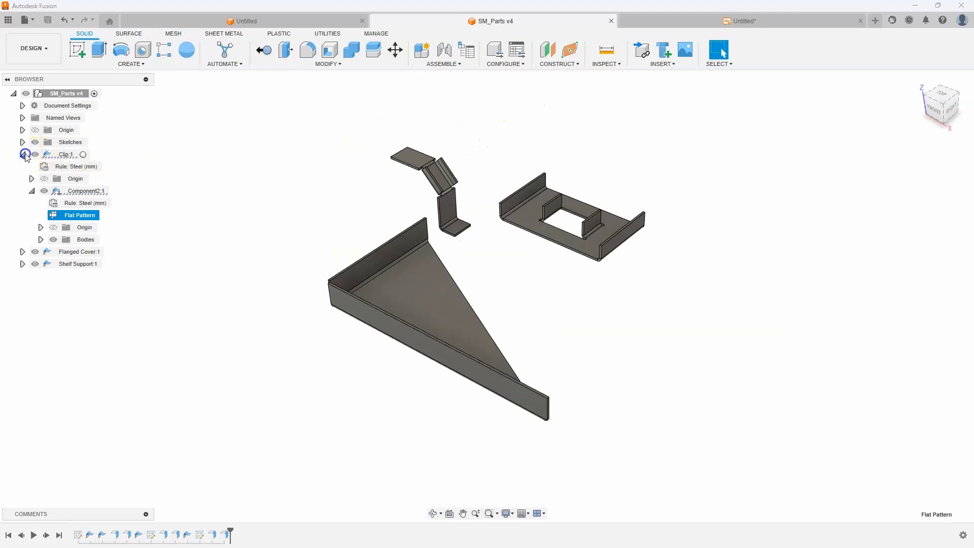
Collapse Clip:1, expand Flanged Cover:1 and enter its Flat Pattern for editing
click(22, 154)
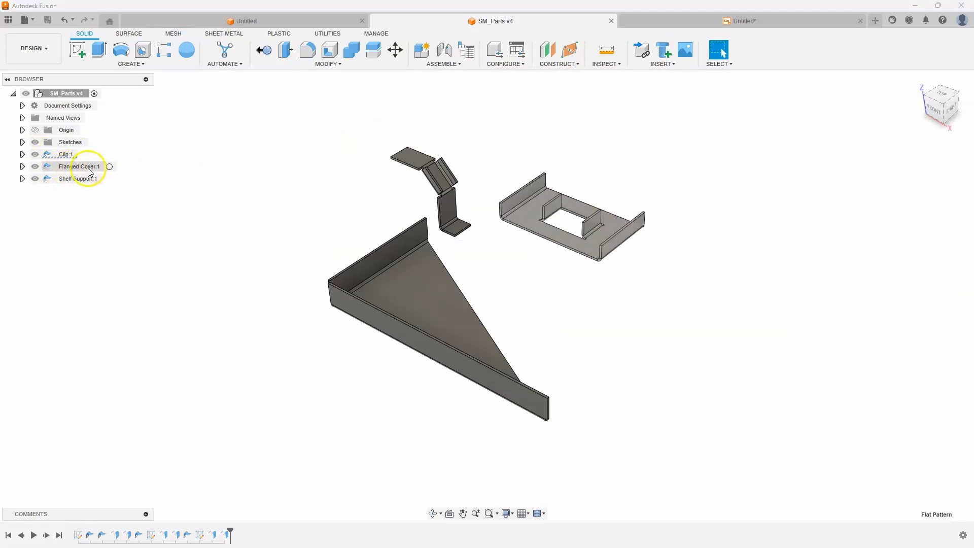
click(22, 166)
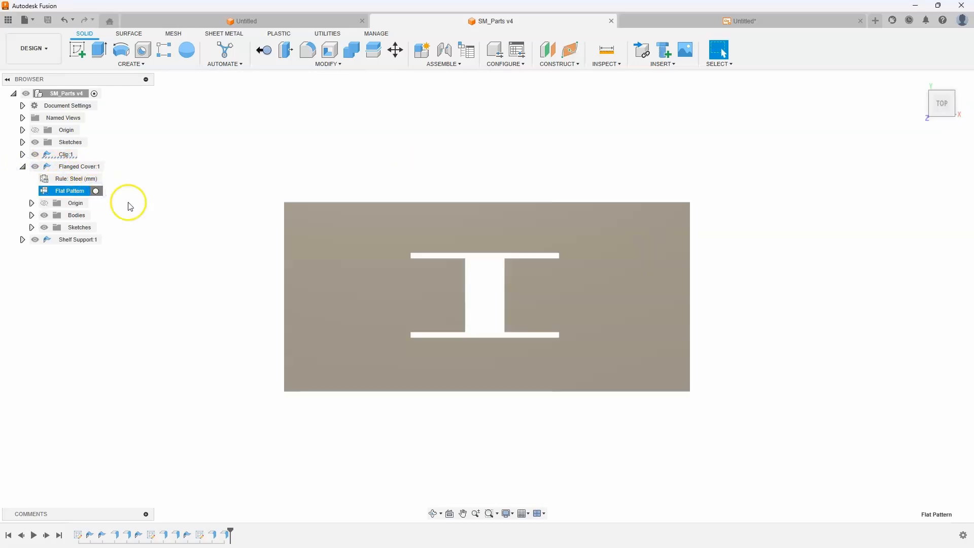
double_click(70, 191)
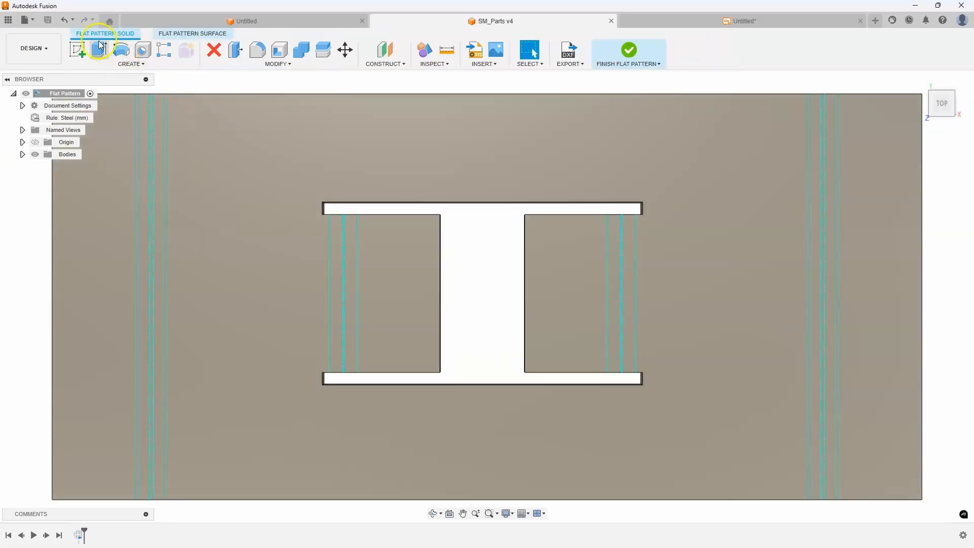
click(24, 20)
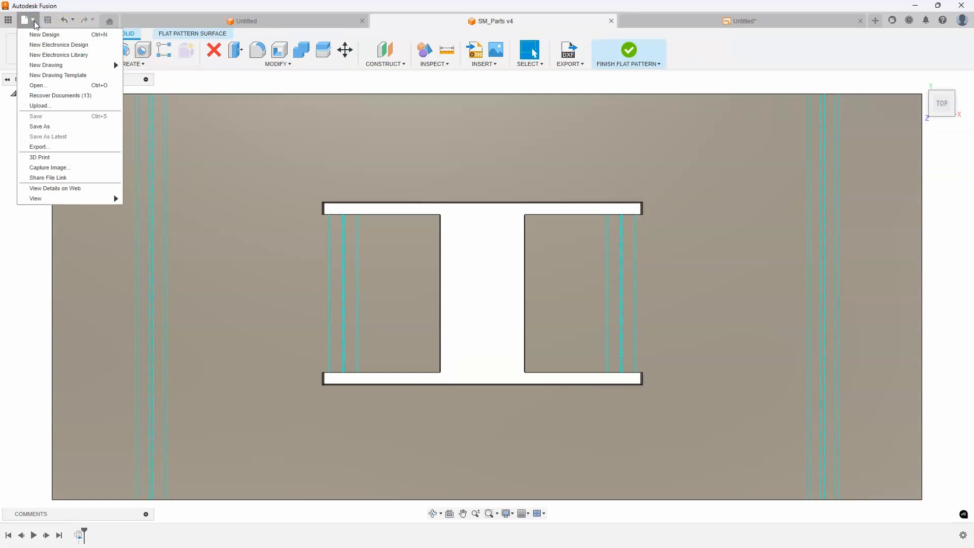
mouse_move(68, 65)
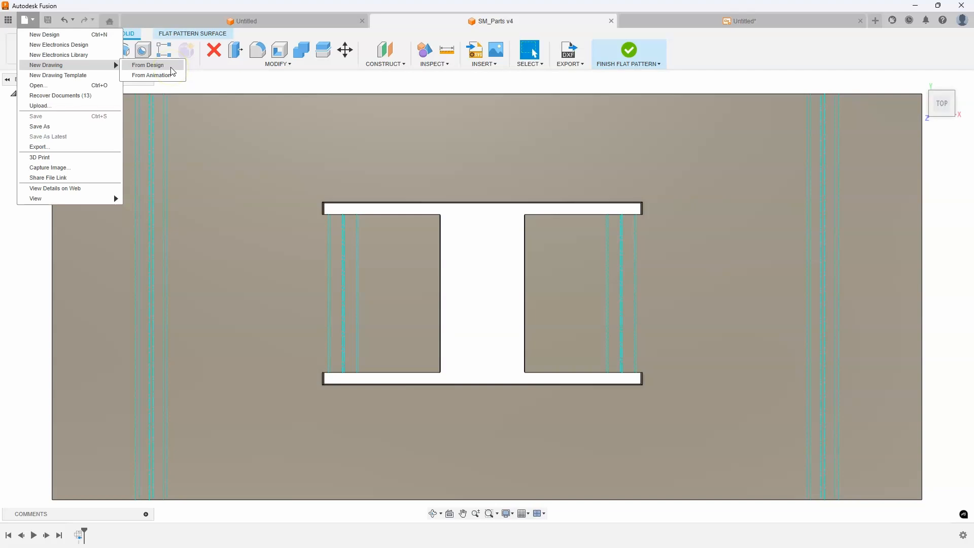
Create a drawing from the design destined for the existing Untitled drawing, Sheet1, and confirm
click(148, 64)
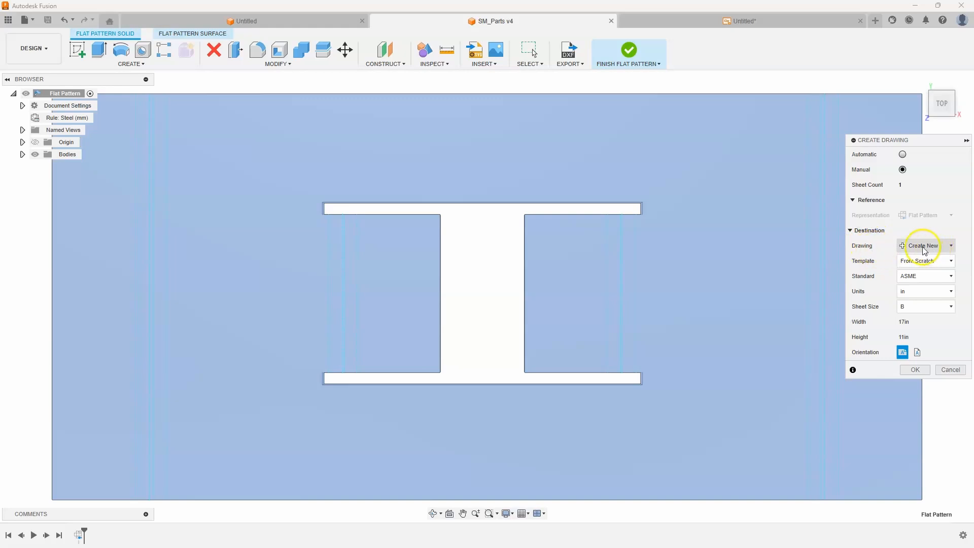
click(925, 246)
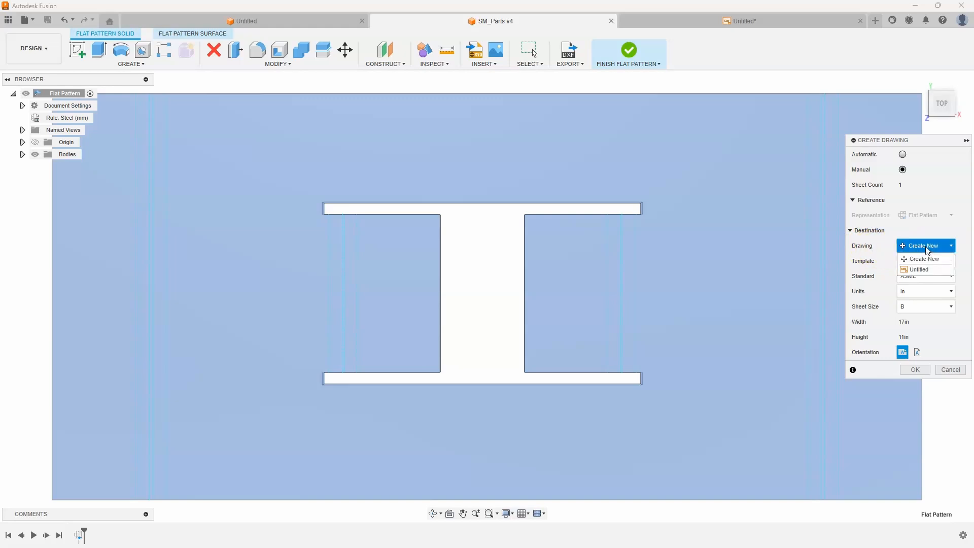
mouse_move(918, 269)
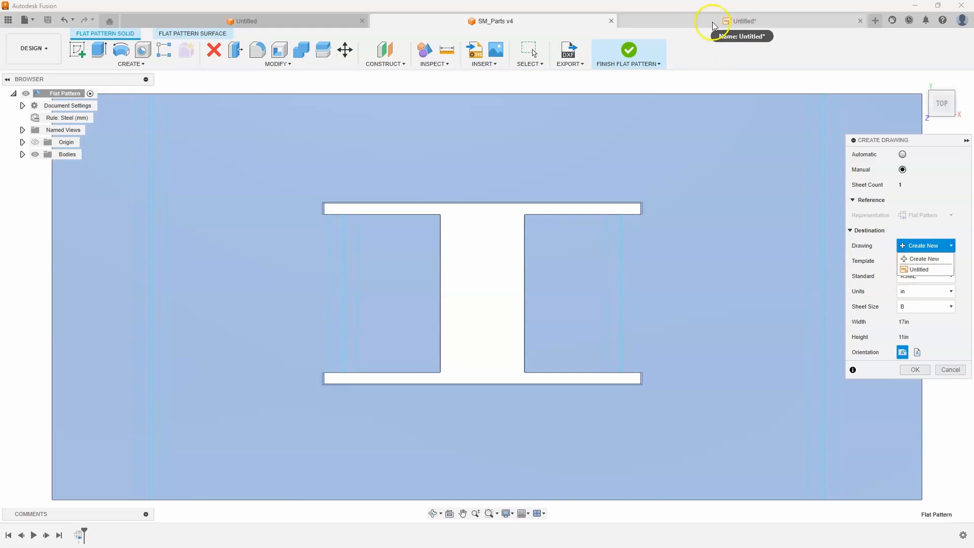
click(918, 269)
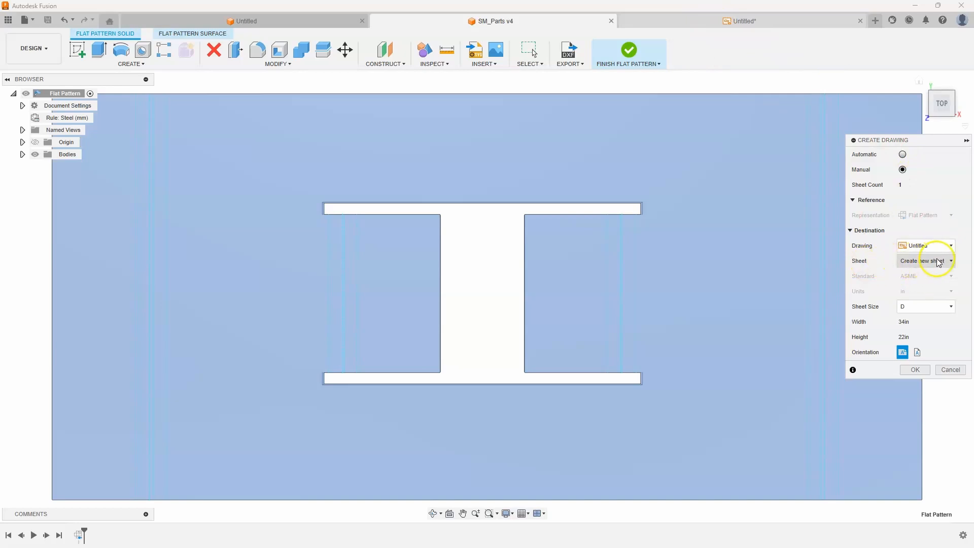
click(925, 260)
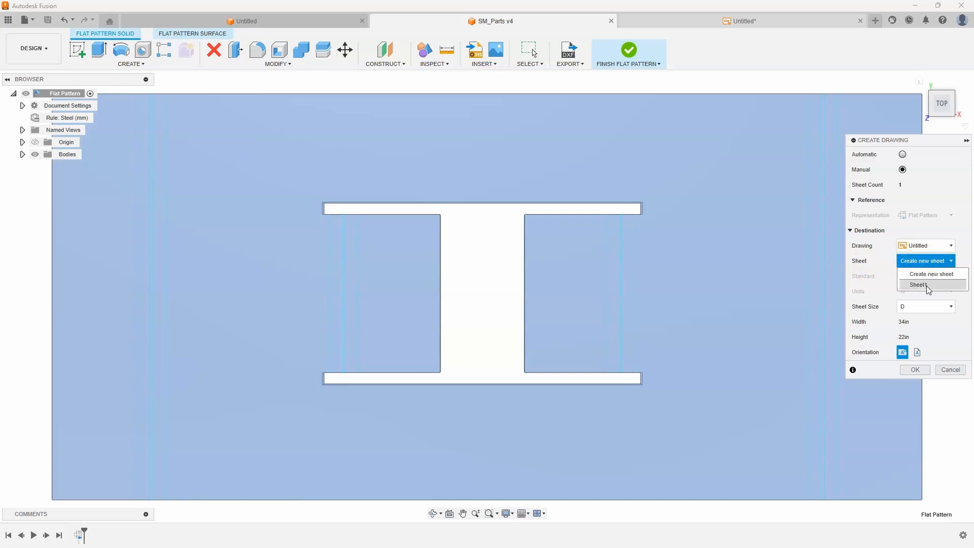
click(918, 284)
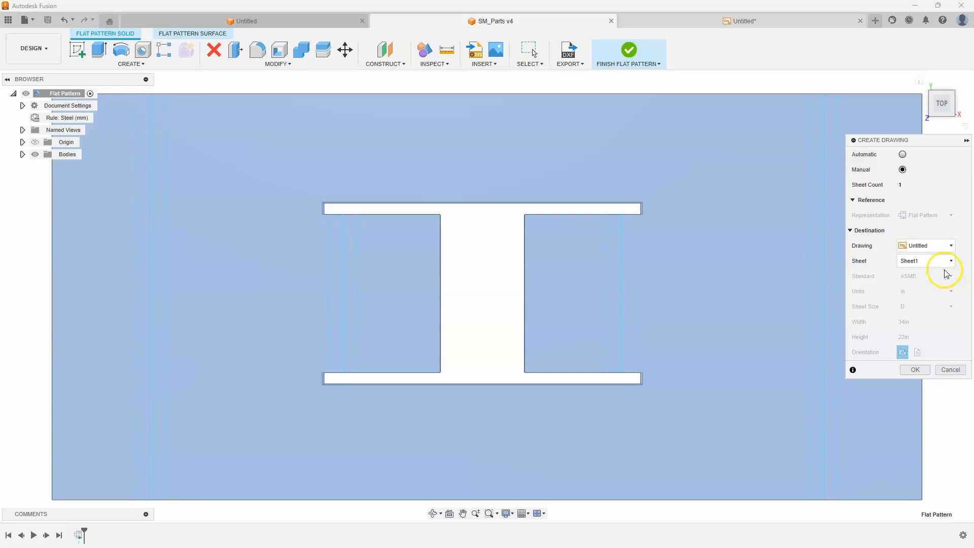
mouse_move(674, 233)
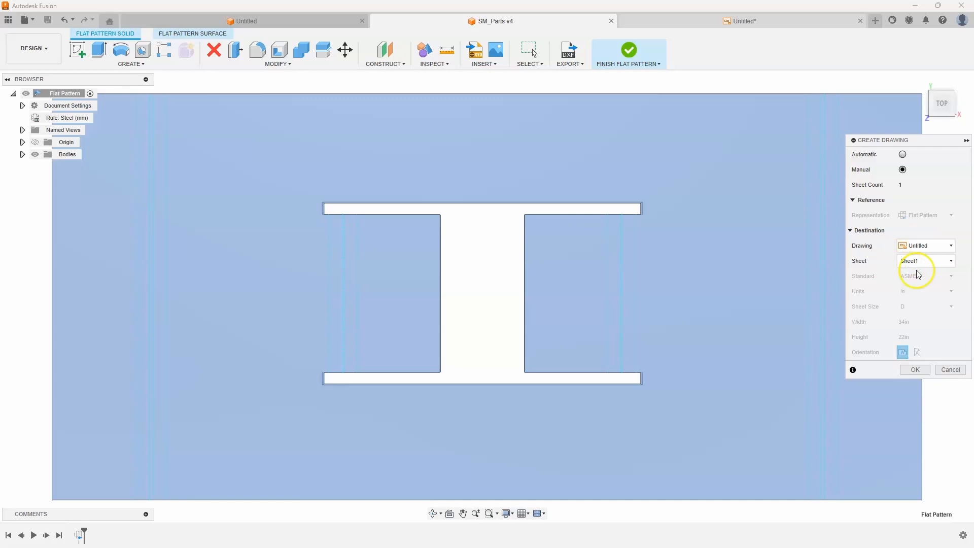
click(924, 261)
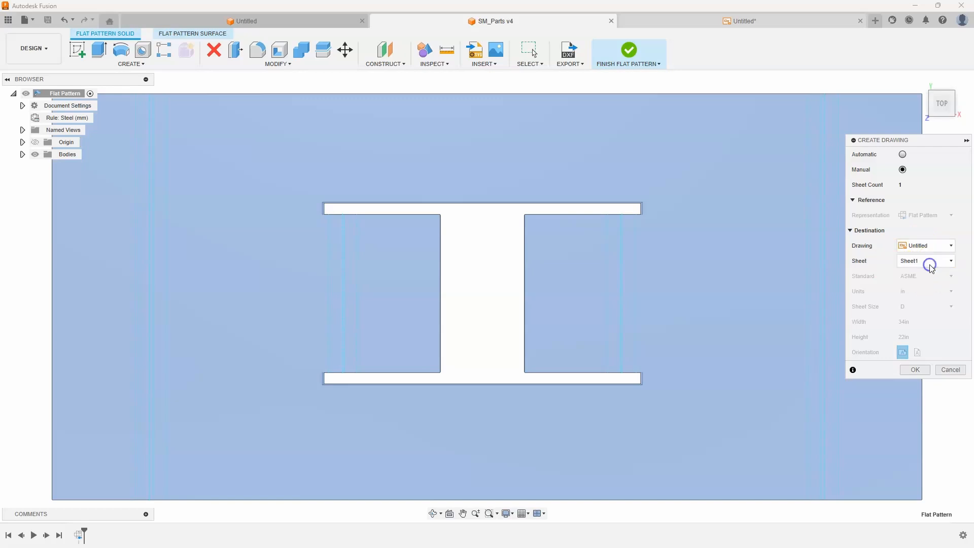
click(914, 370)
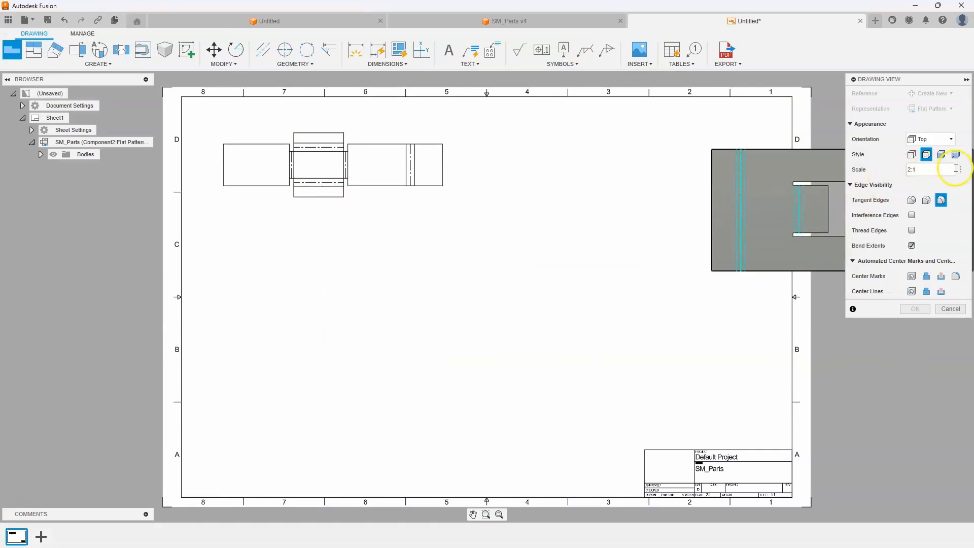
Place the Flanged Cover flat pattern view beneath the Clip view and confirm it
click(955, 169)
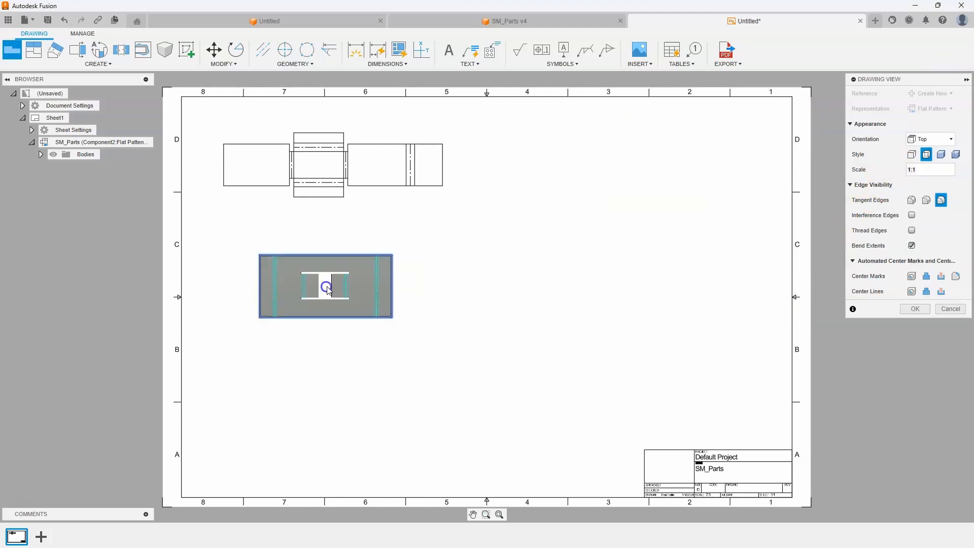
click(913, 309)
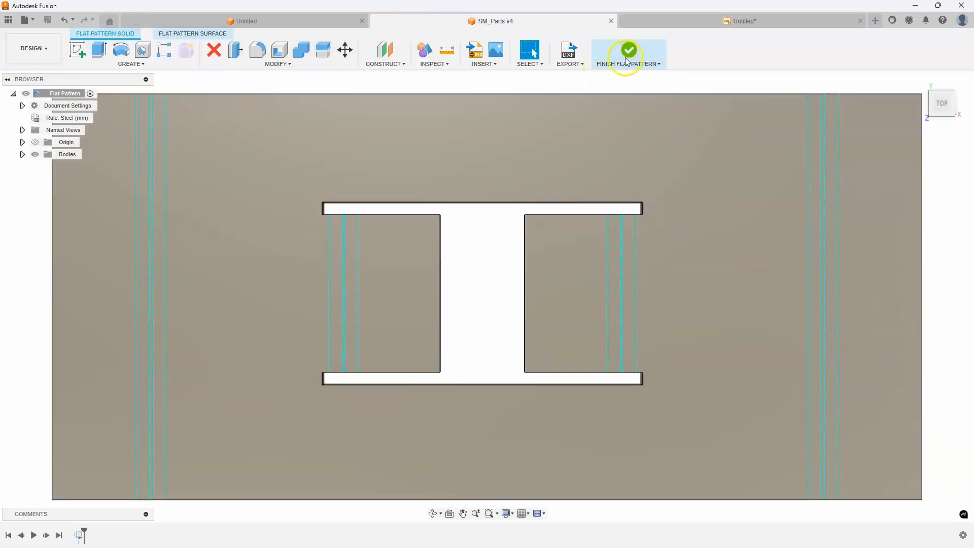
Finish the current flat pattern, expand Shelf Support:1 and enter its Flat Pattern
click(627, 51)
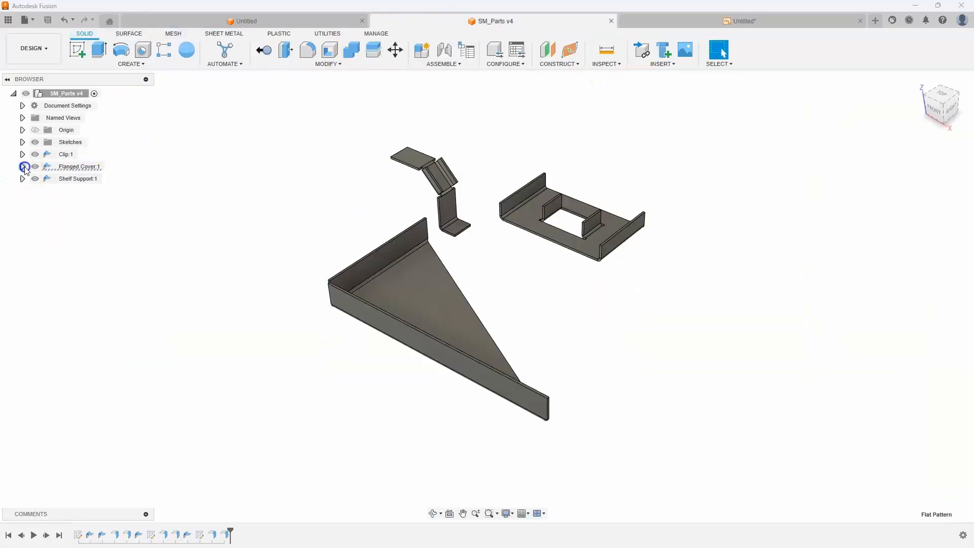
click(22, 178)
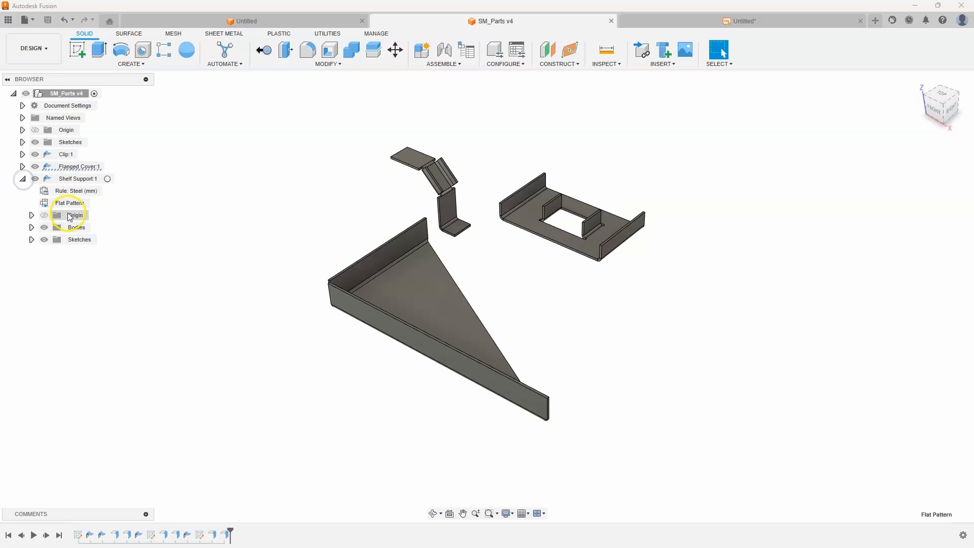
click(69, 203)
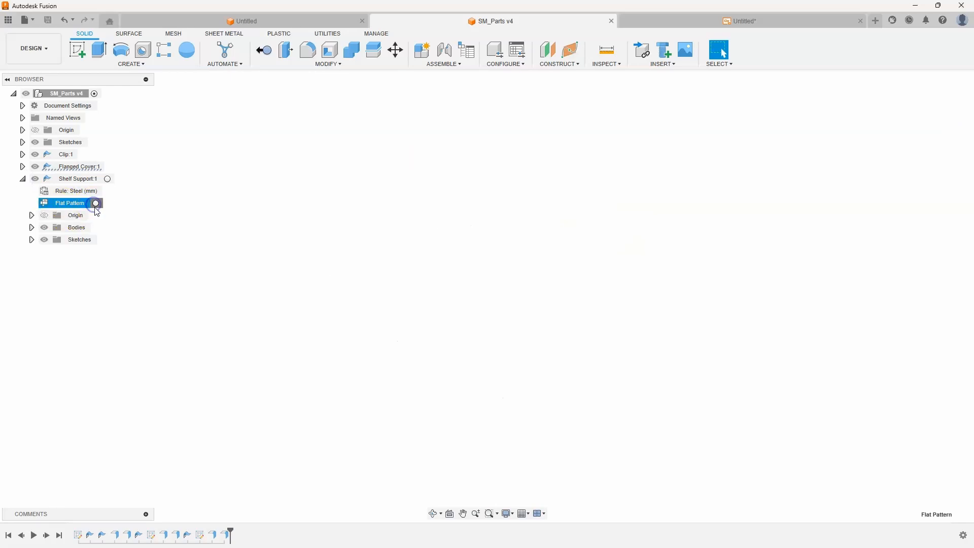
double_click(69, 202)
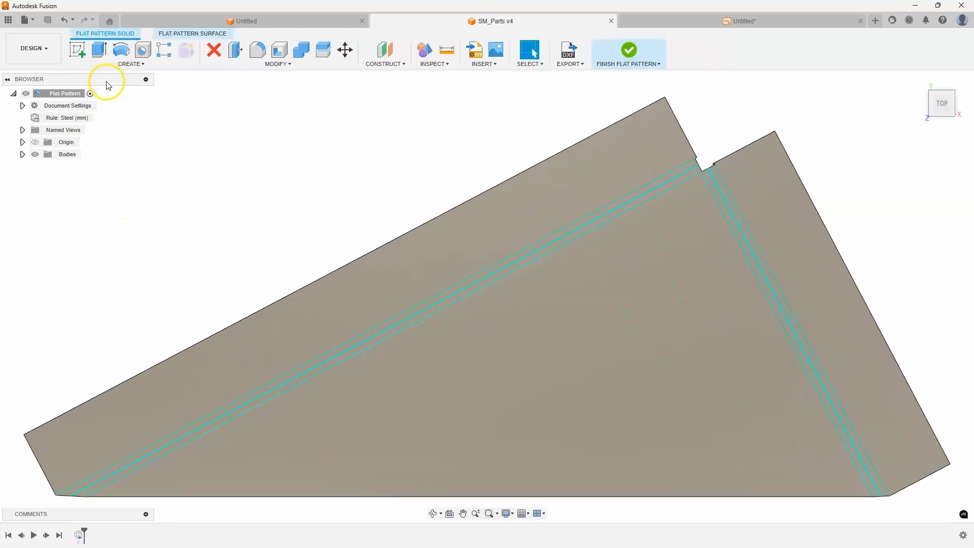
click(27, 19)
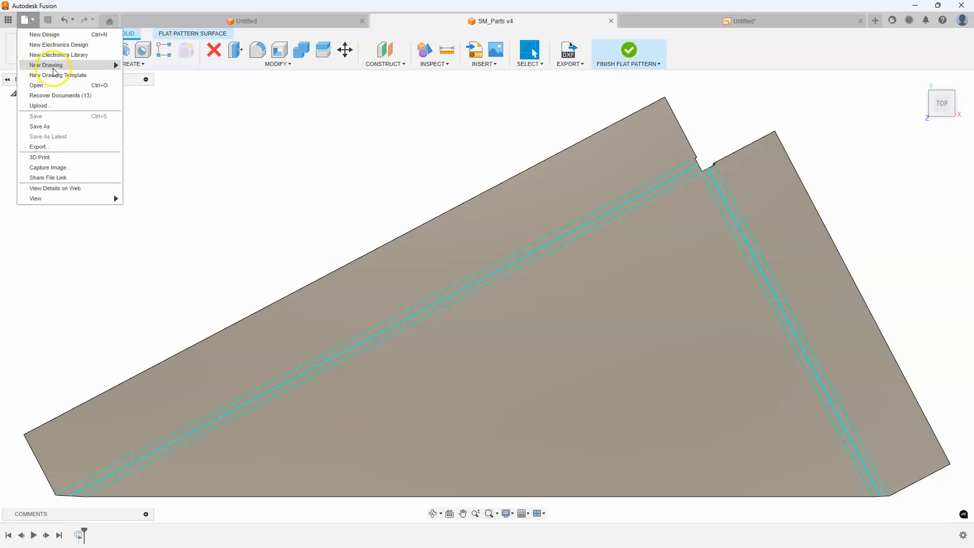
Create a drawing from the Shelf Support flat pattern destined for Untitled, Sheet1, and confirm
click(50, 64)
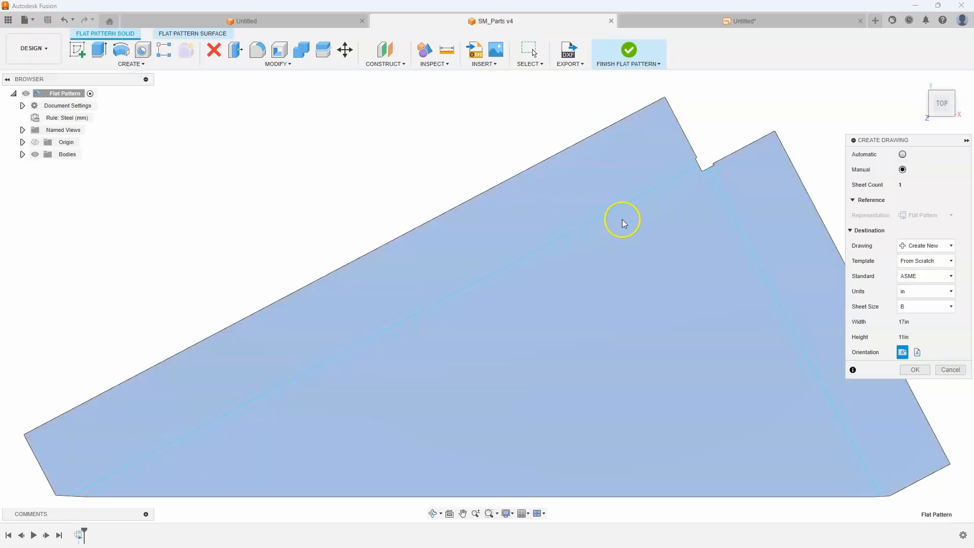
click(950, 245)
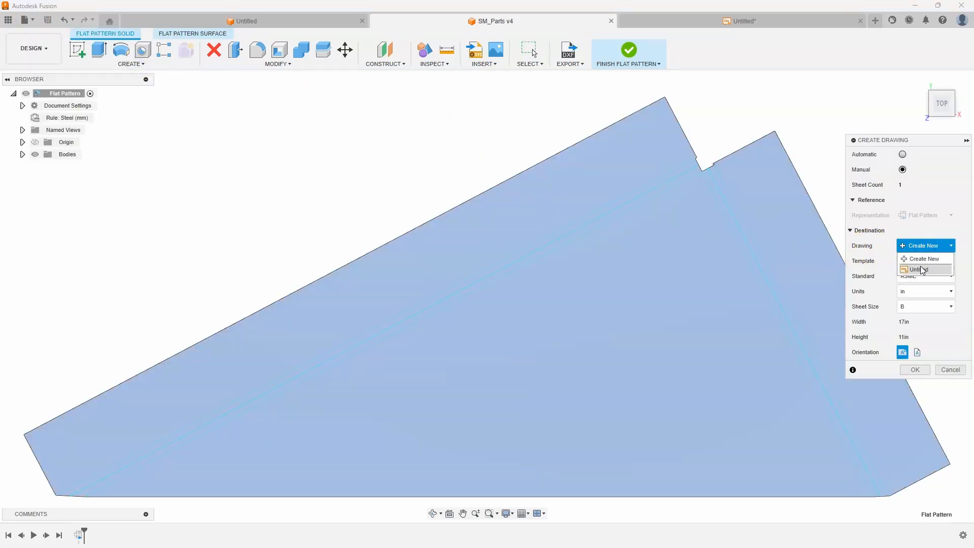
click(917, 269)
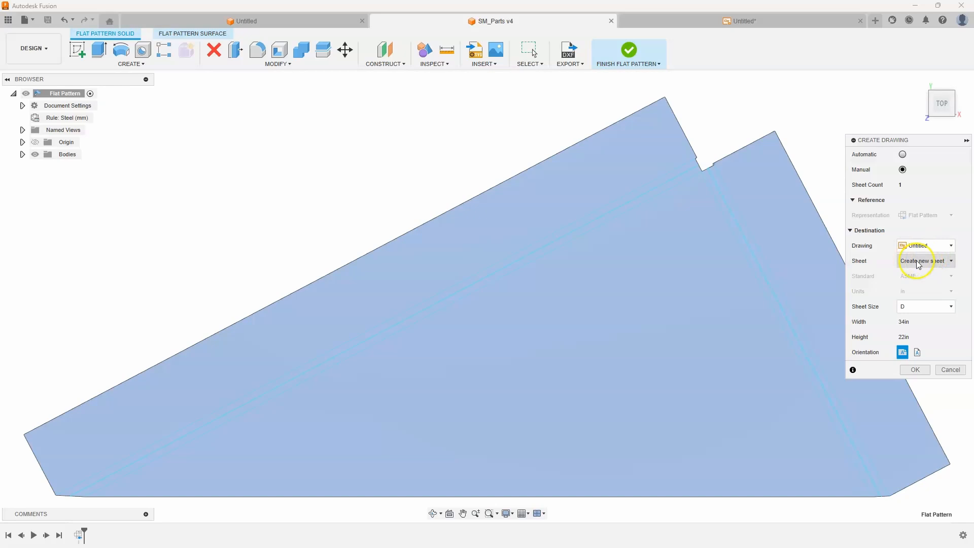
click(924, 261)
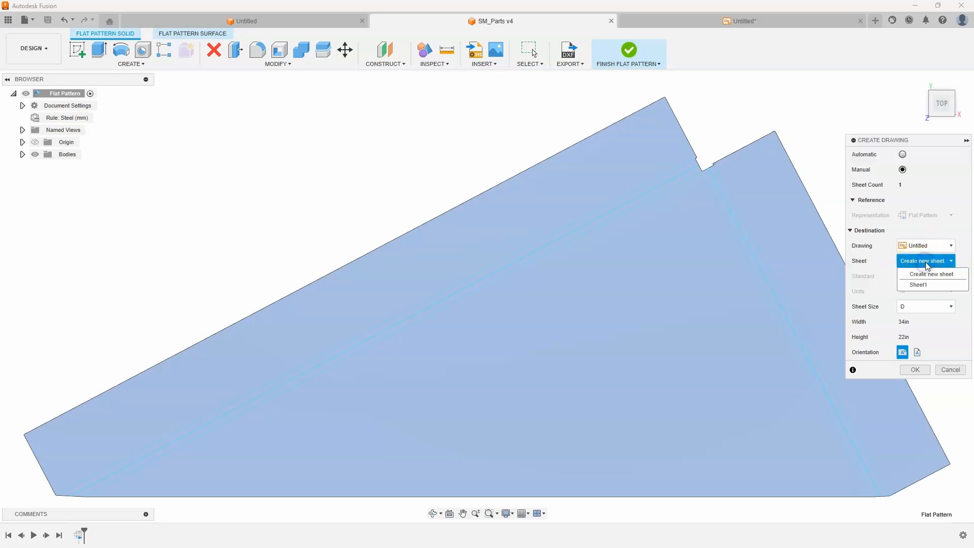
click(919, 285)
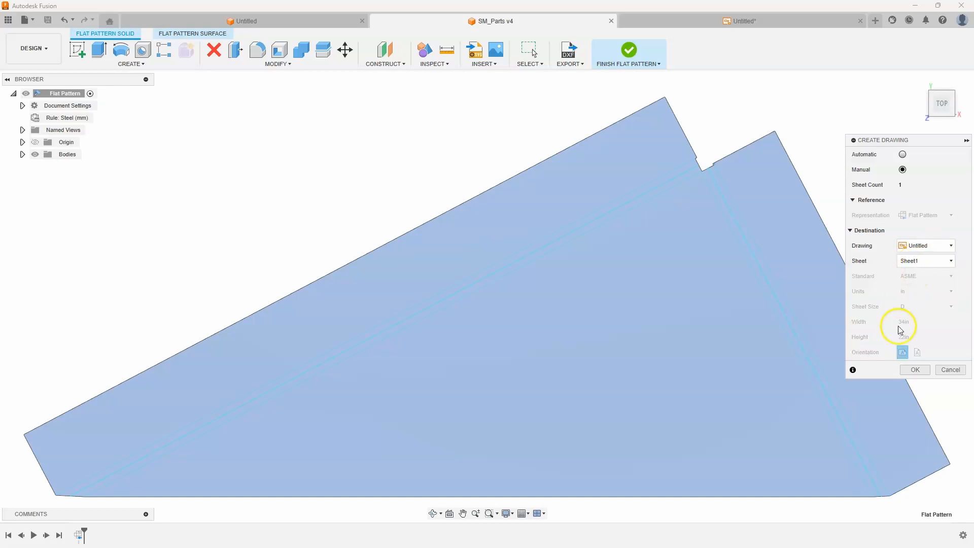
click(913, 370)
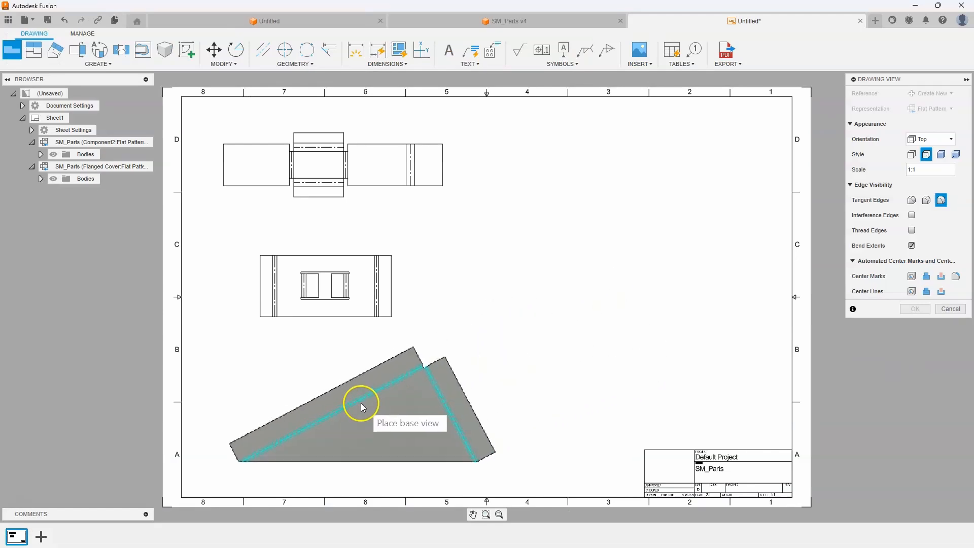
Place the Shelf Support flat pattern view in the sheet's lower-left area and confirm it
click(914, 309)
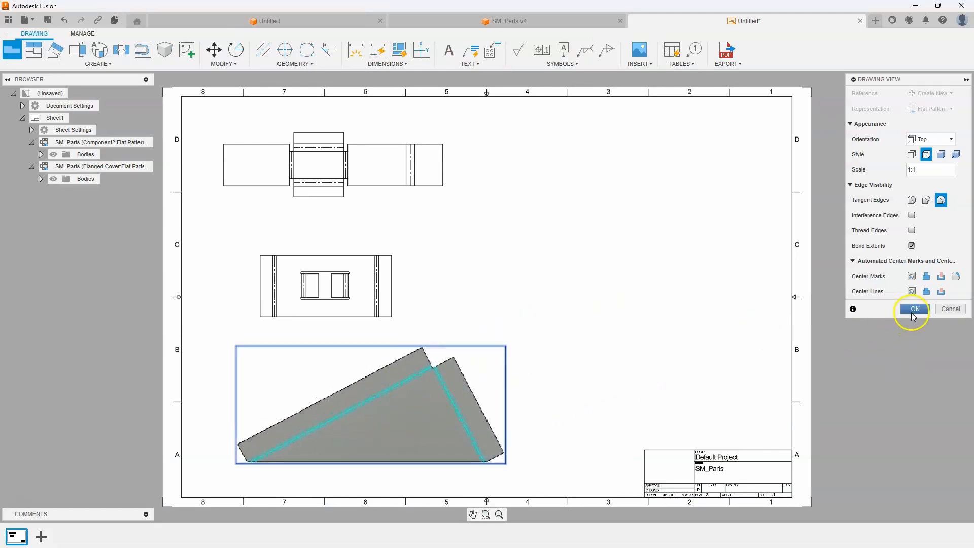
click(913, 309)
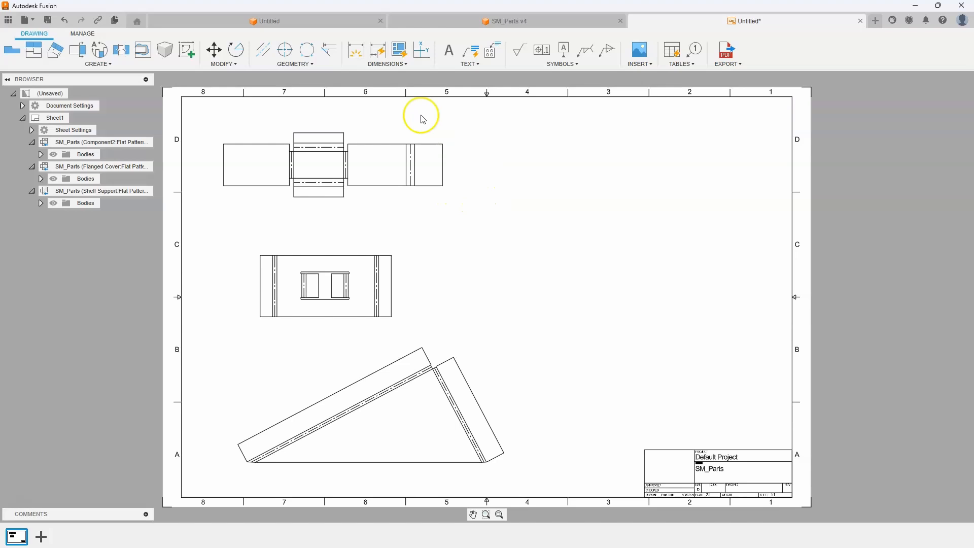
Rotate the Shelf Support view about the flange corner so the long flange lies horizontal
click(236, 50)
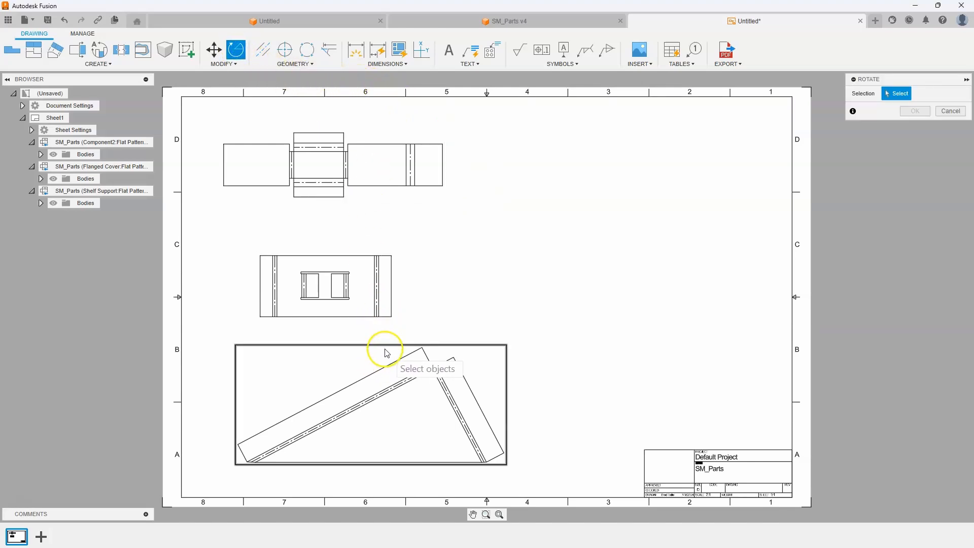
click(385, 351)
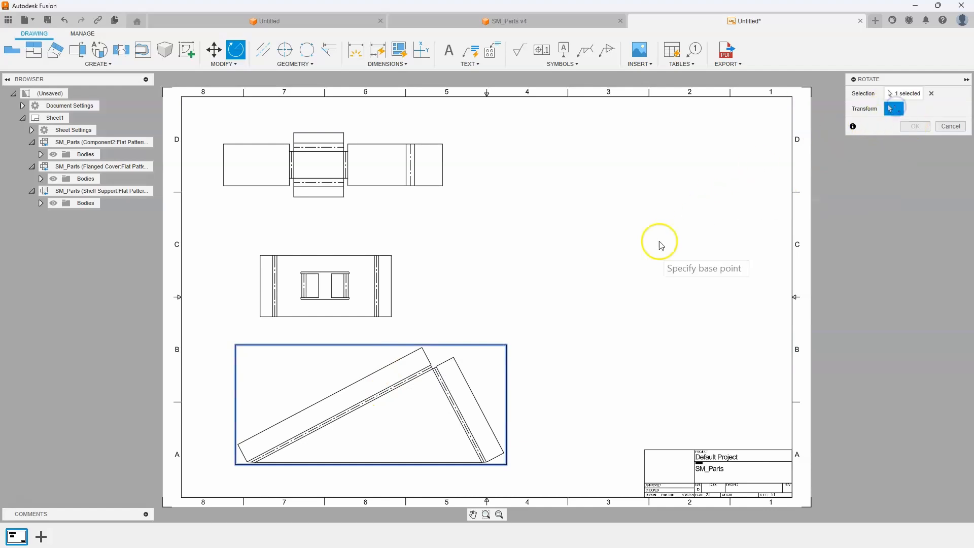
mouse_move(448, 348)
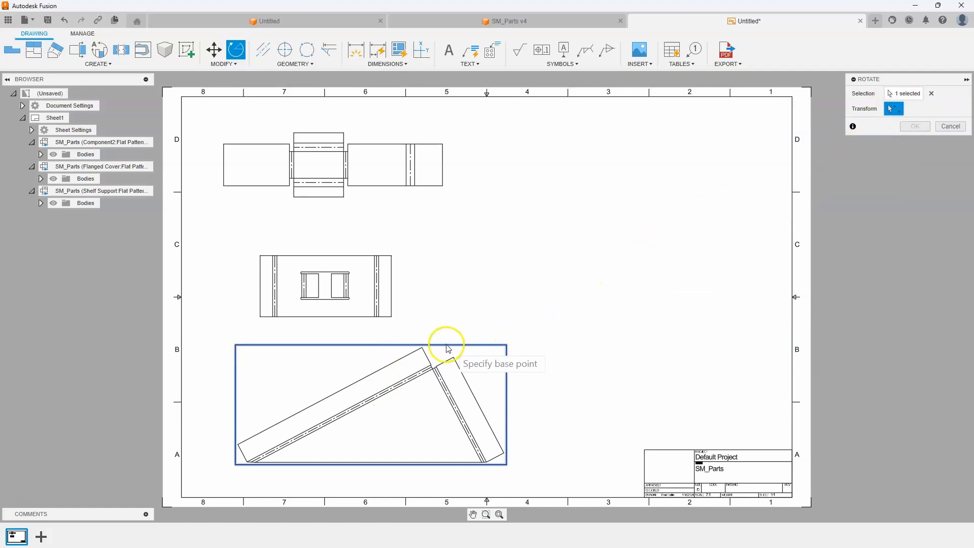
click(422, 349)
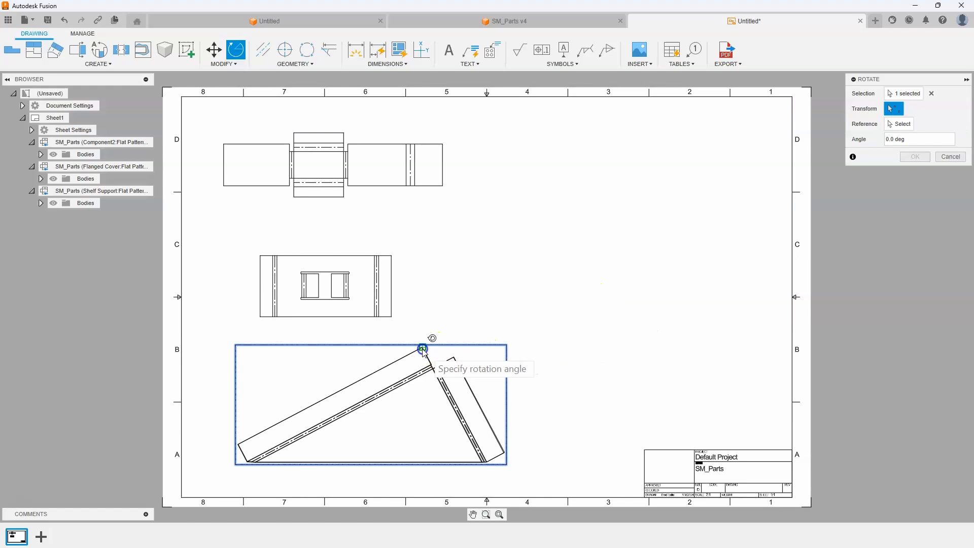
drag(423, 349, 557, 397)
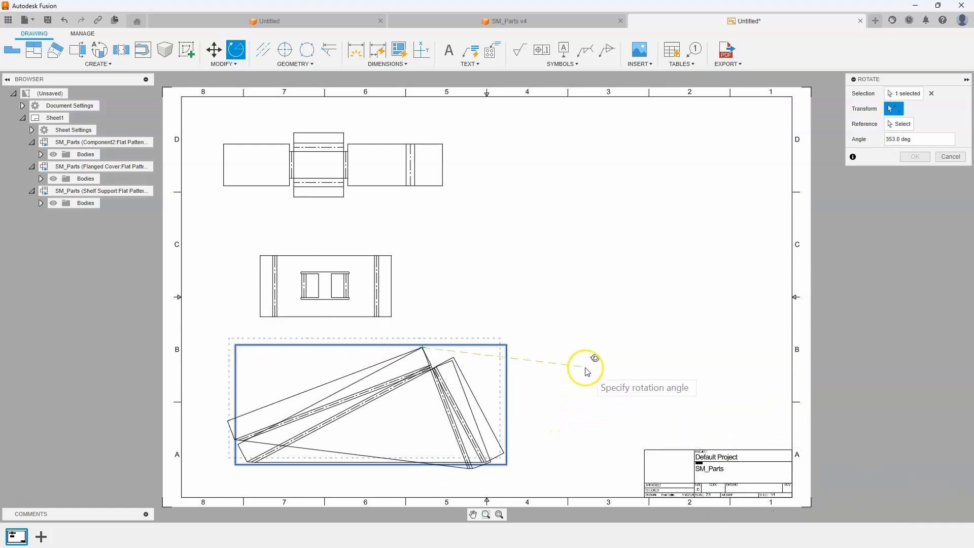
drag(587, 371, 697, 301)
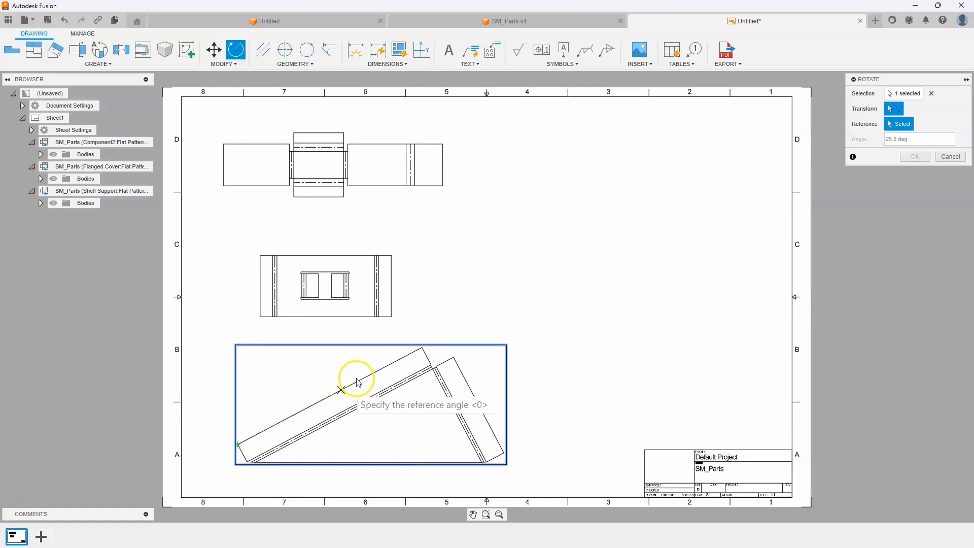
mouse_move(247, 444)
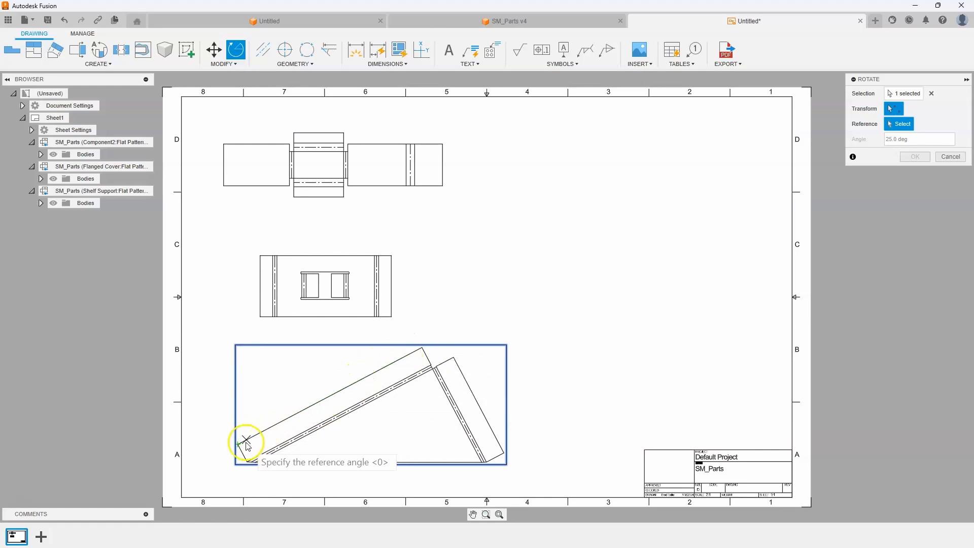
click(246, 444)
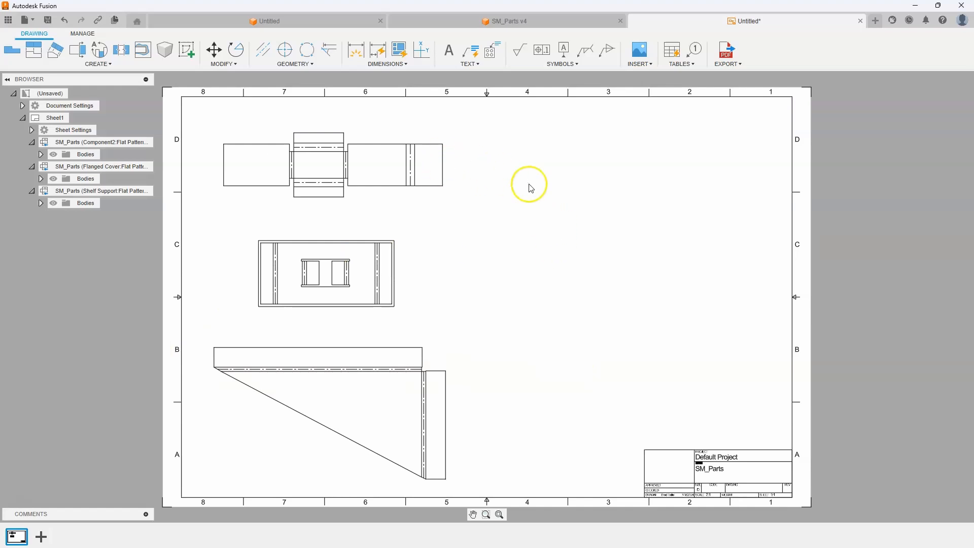
mouse_move(330, 207)
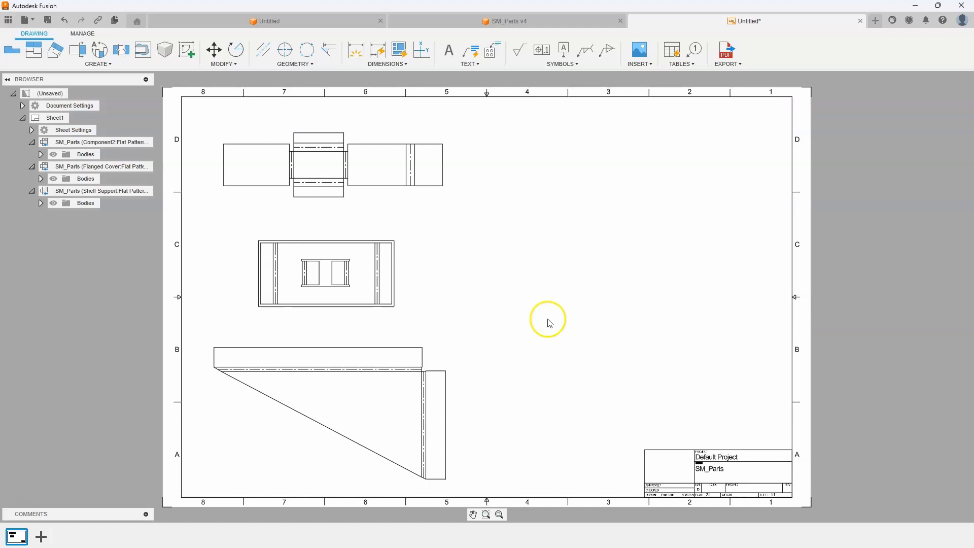
mouse_move(672, 50)
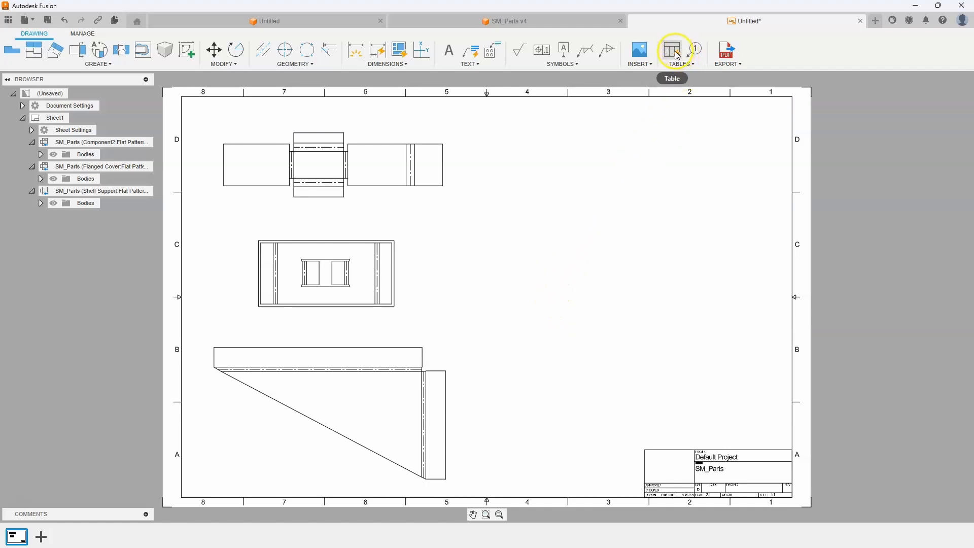
Start a new table from the Tables panel for the top flat pattern
click(674, 50)
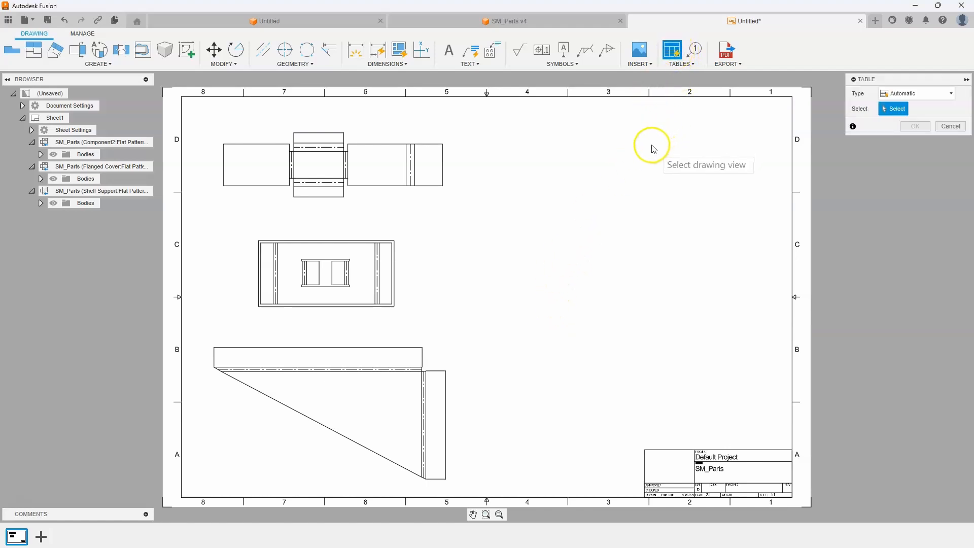
mouse_move(457, 149)
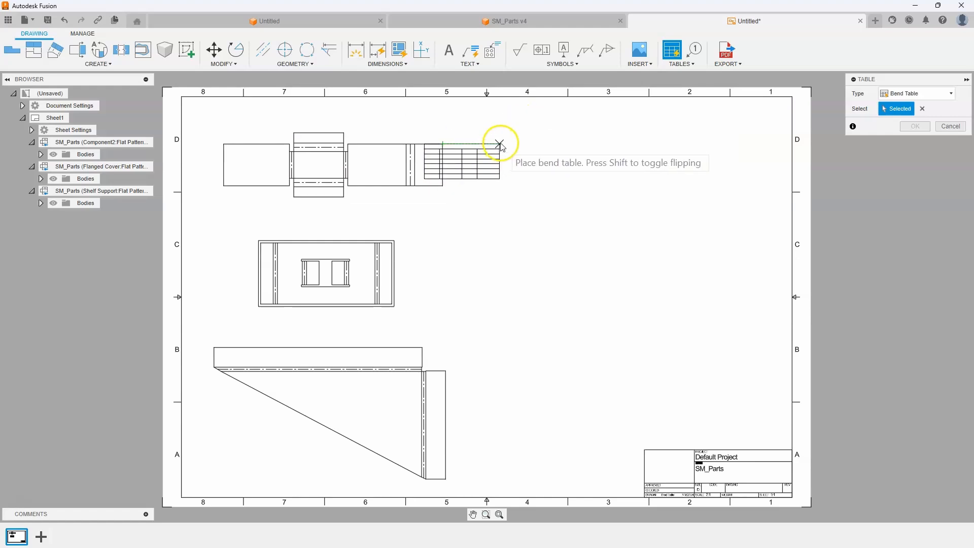
mouse_move(785, 109)
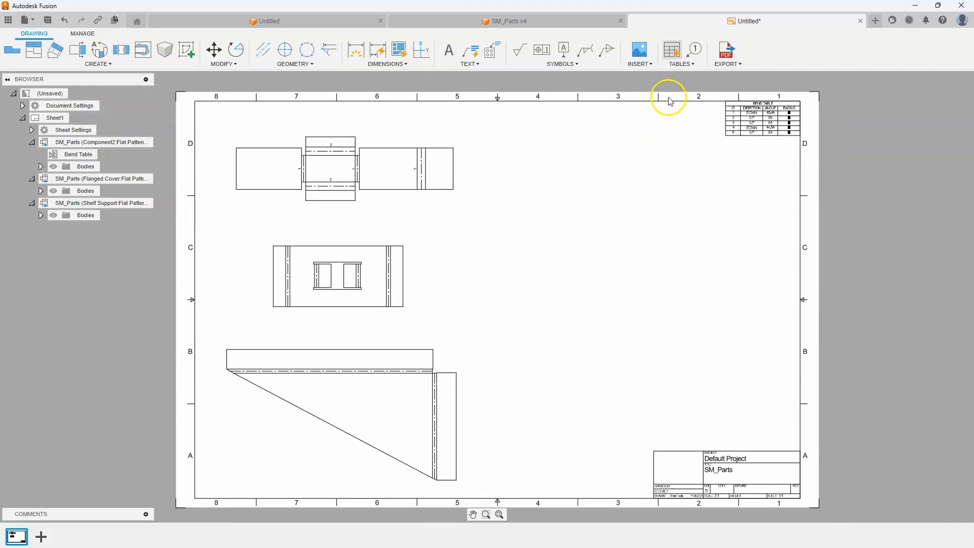
Add a bend table from the cover flat pattern view, then begin one for the Shelf Support
click(679, 50)
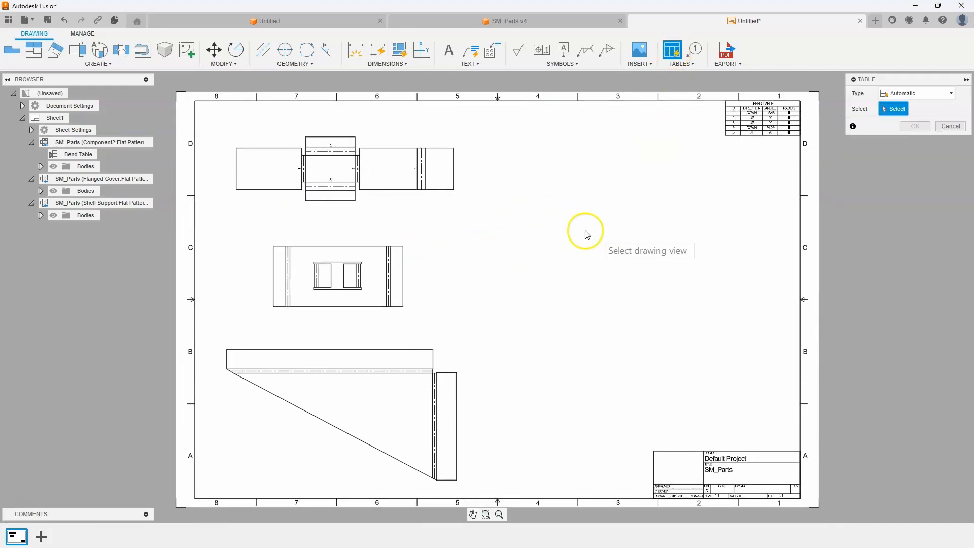
click(337, 276)
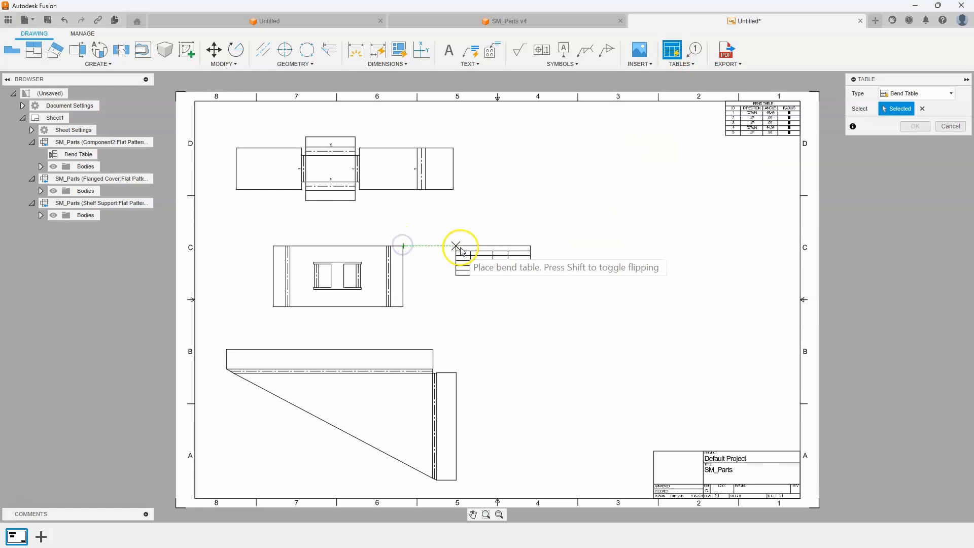
mouse_move(803, 274)
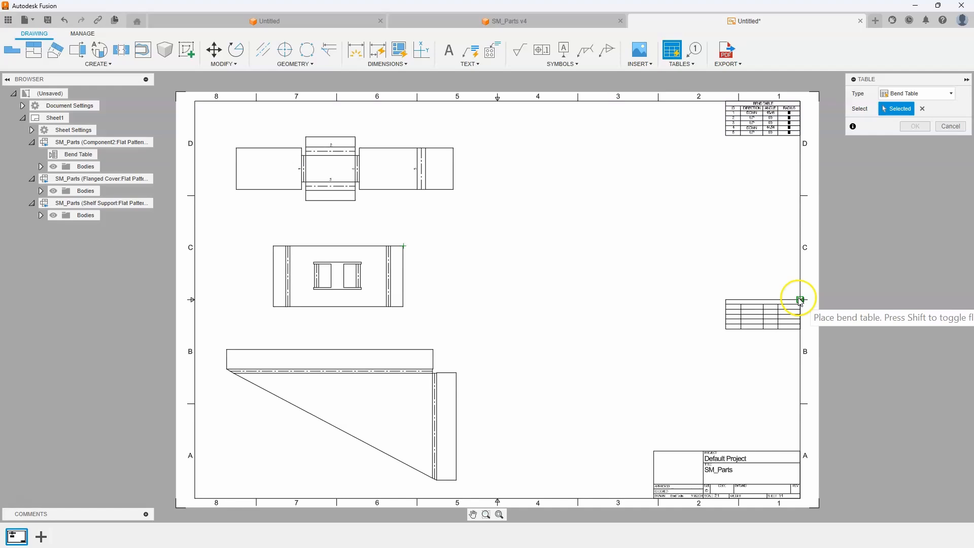
mouse_move(799, 297)
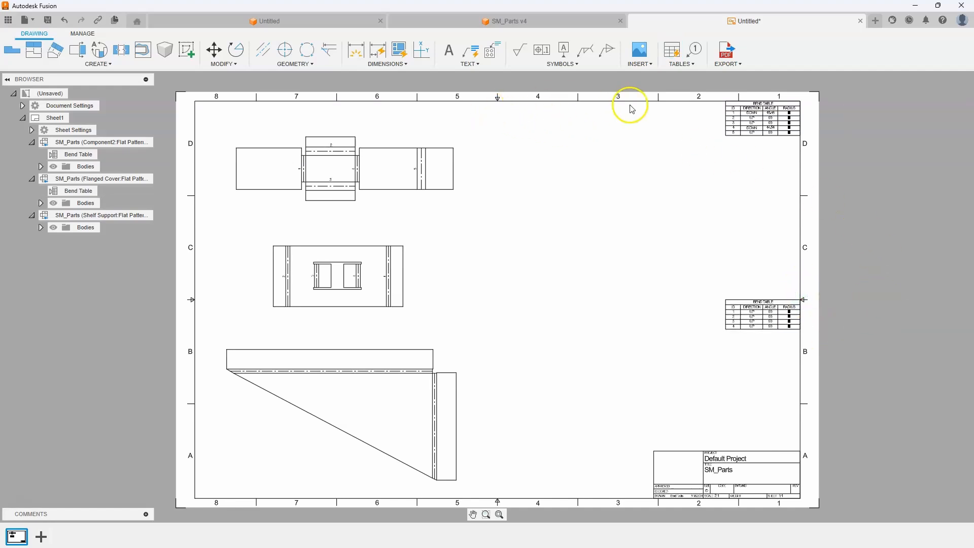
mouse_move(676, 50)
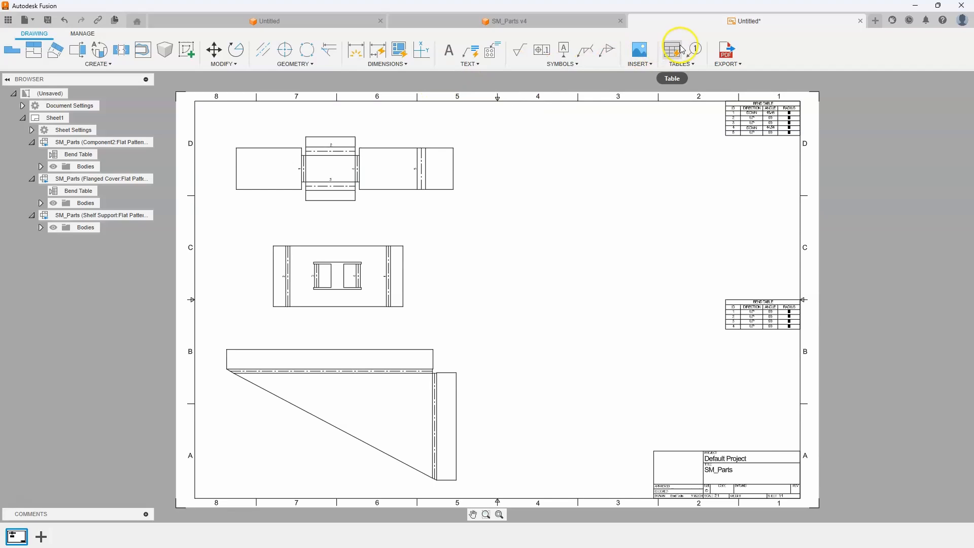
click(678, 50)
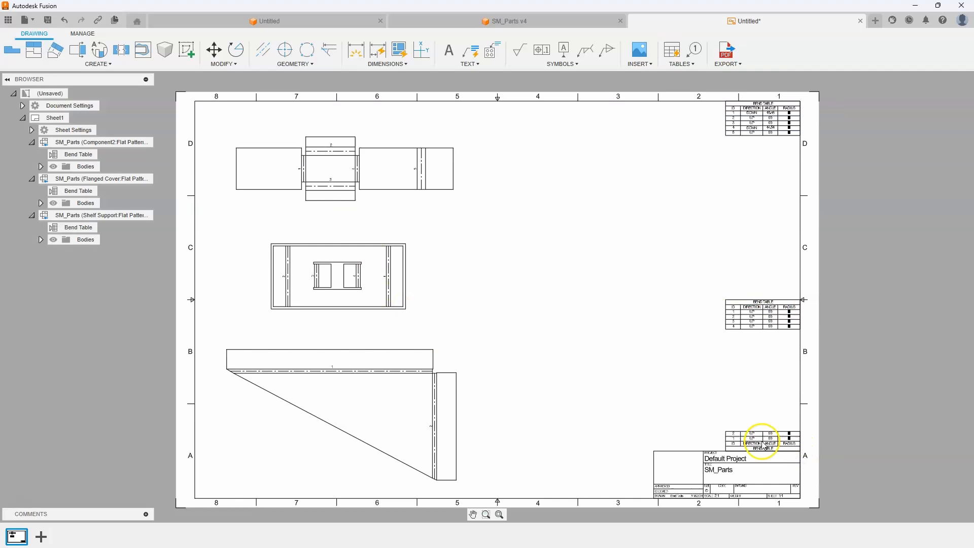
mouse_move(574, 152)
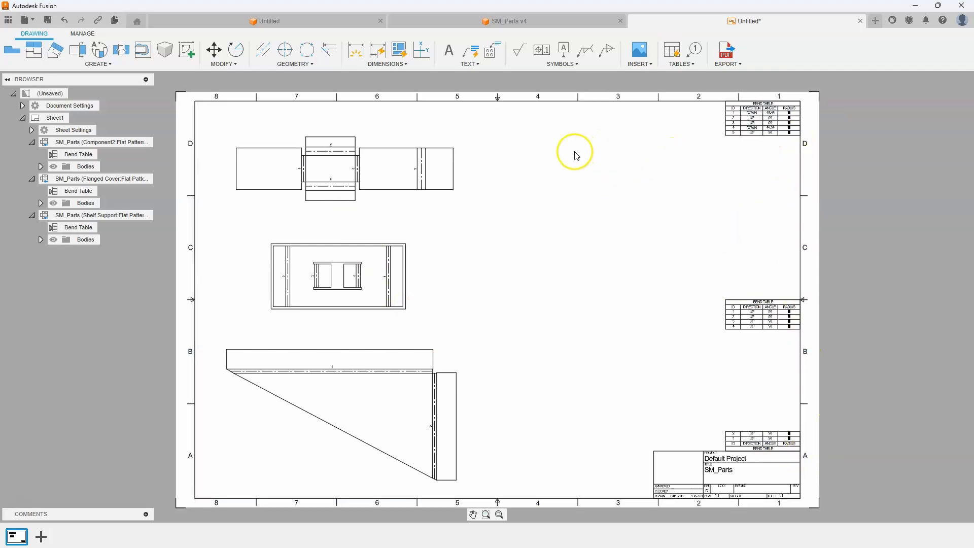
mouse_move(554, 284)
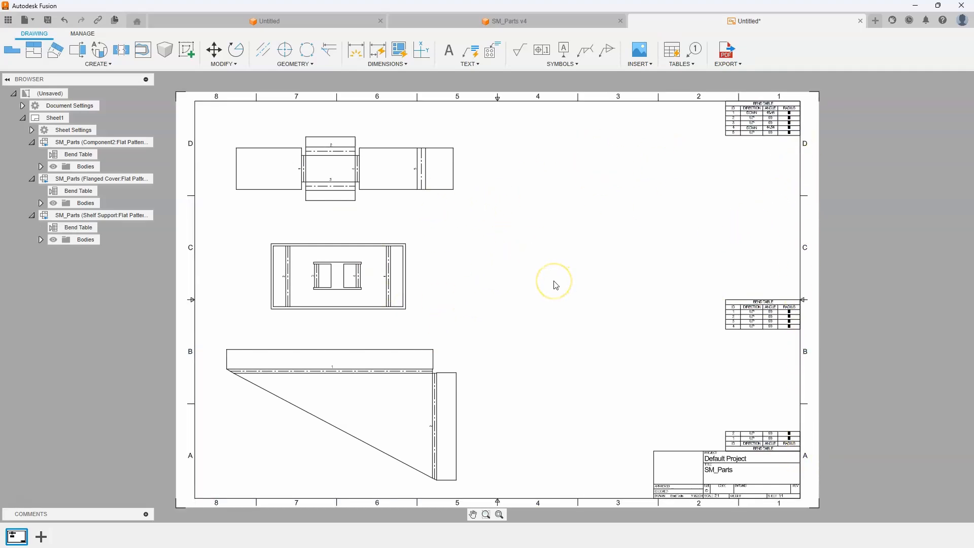
mouse_move(576, 207)
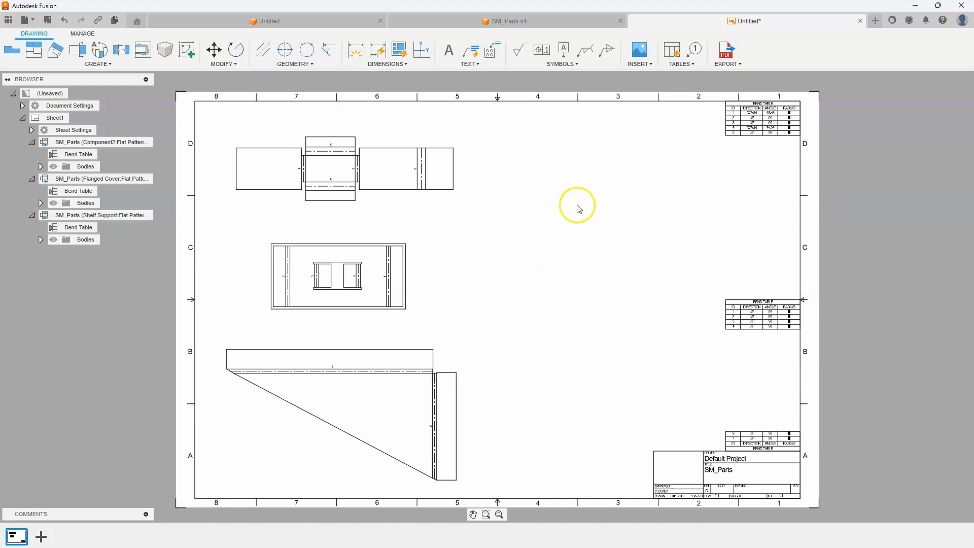
mouse_move(596, 180)
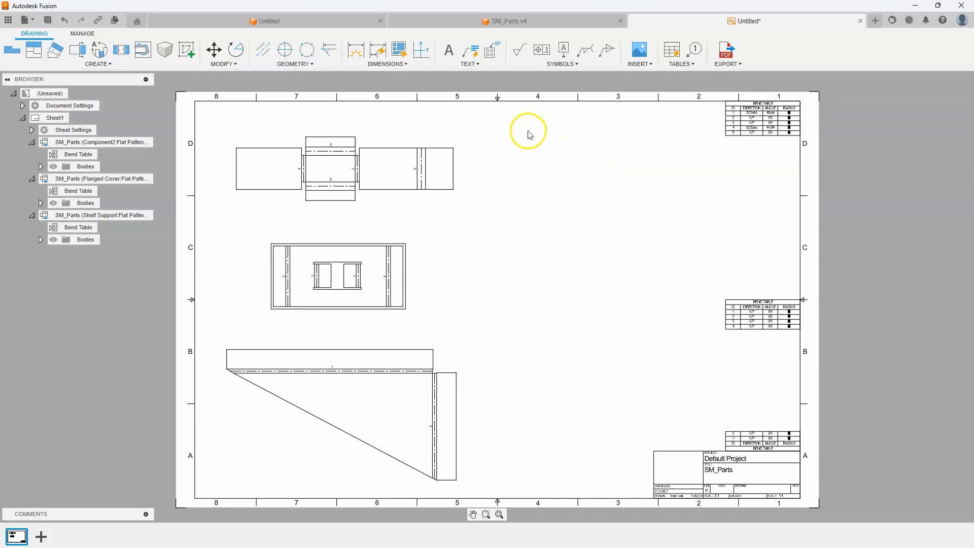
mouse_move(611, 203)
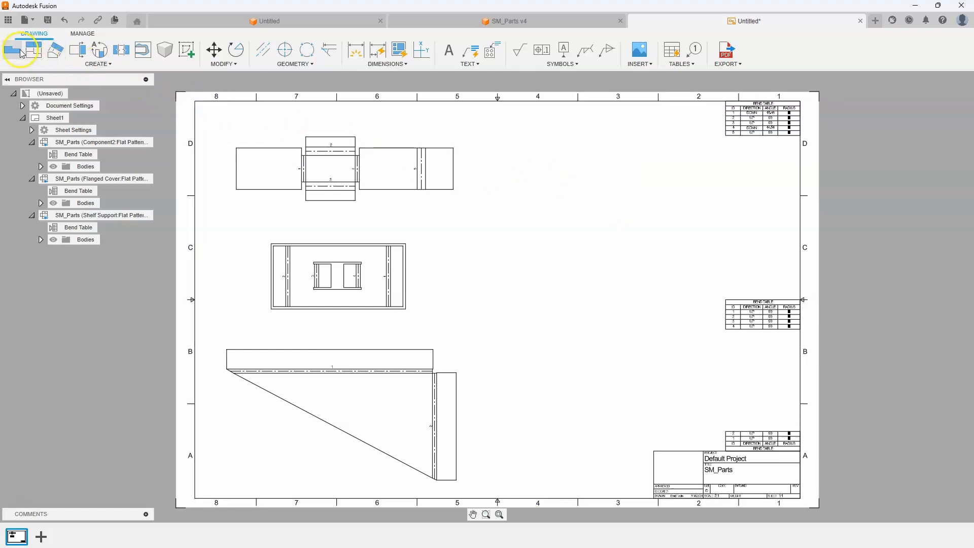
Create a base view at 1:1 scale in NE Isometric orientation and place it upper right
click(11, 49)
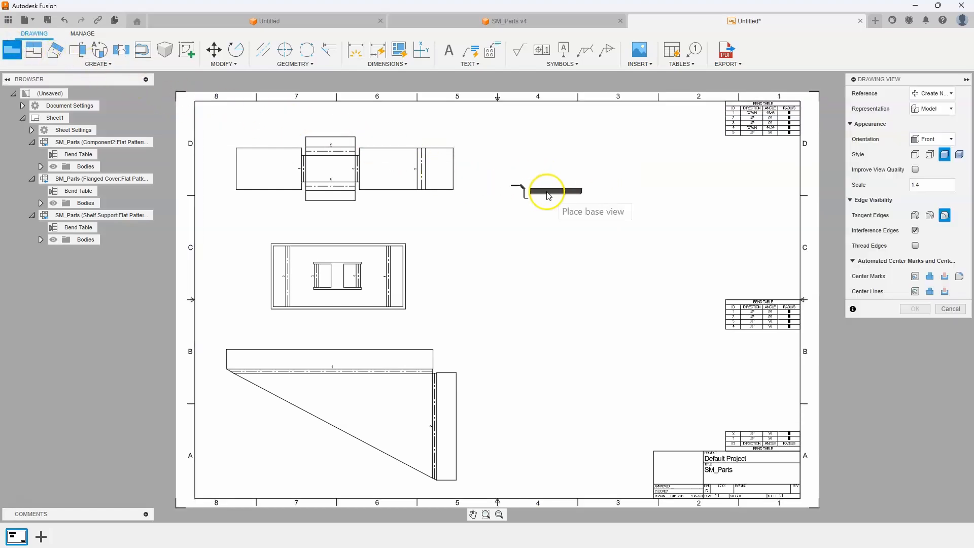
mouse_move(595, 171)
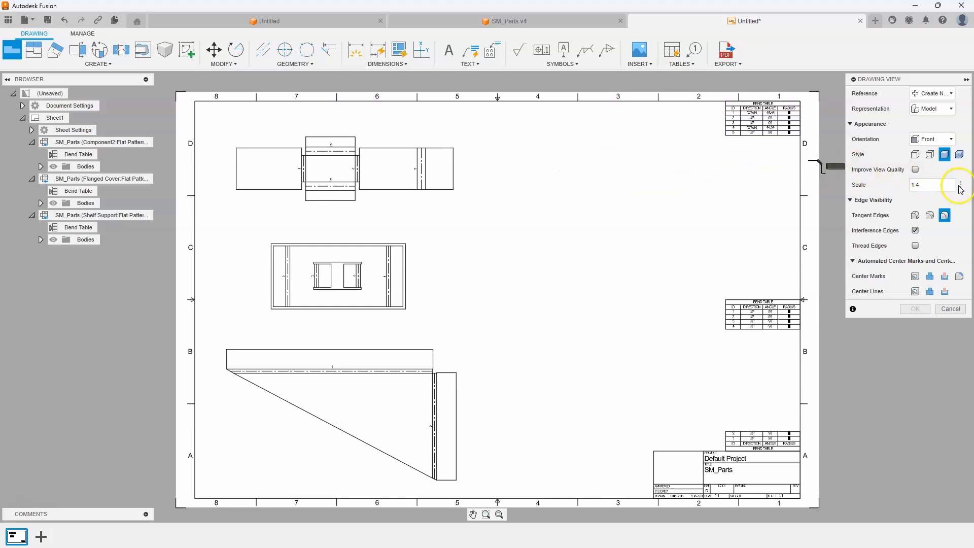
click(949, 184)
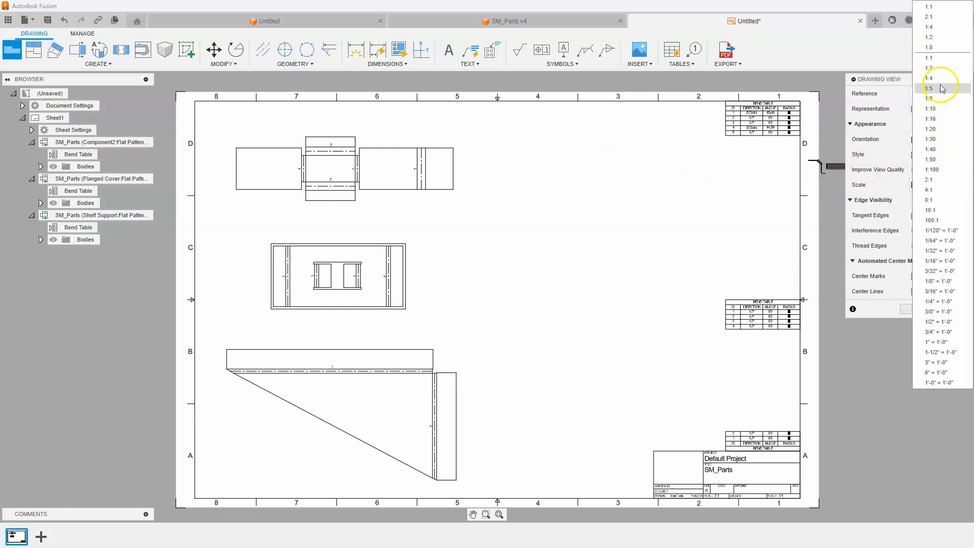
click(929, 87)
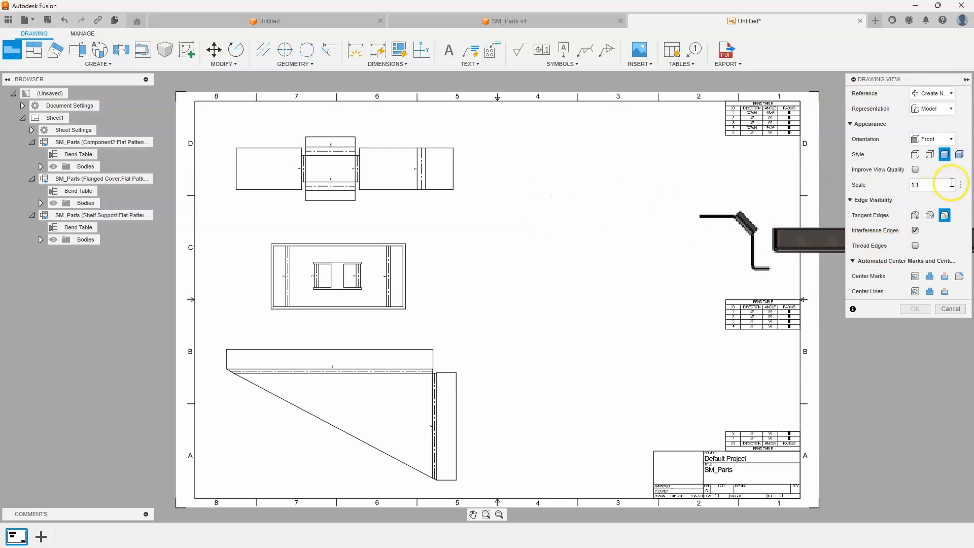
click(950, 139)
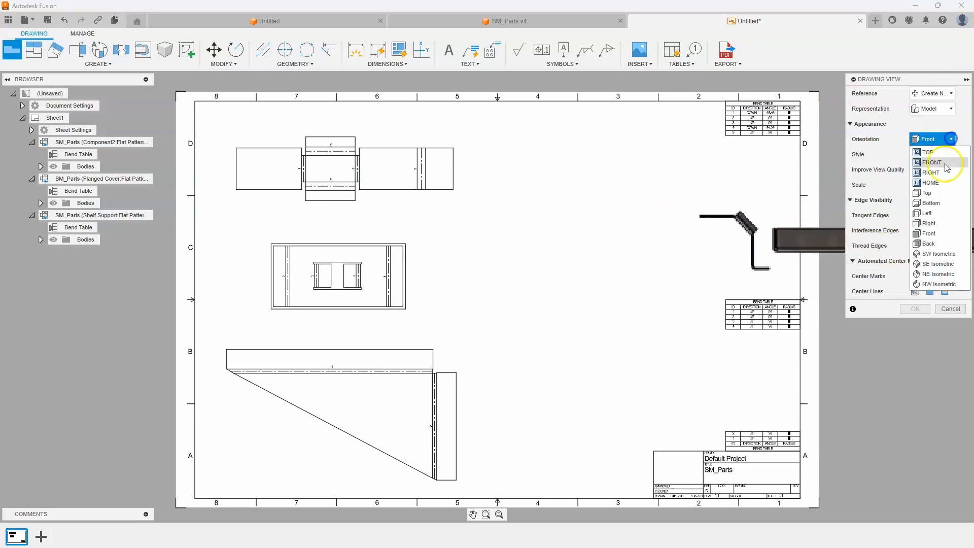
click(938, 273)
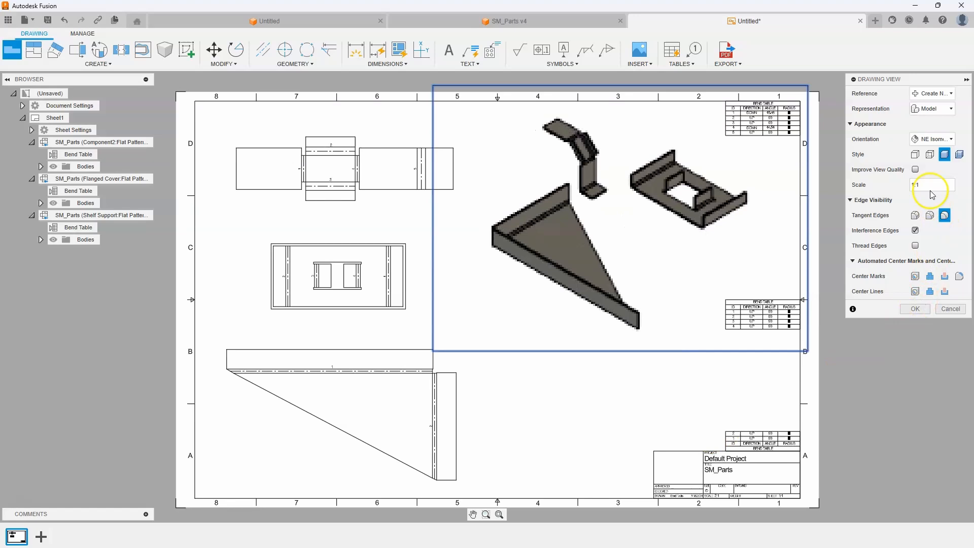
click(913, 309)
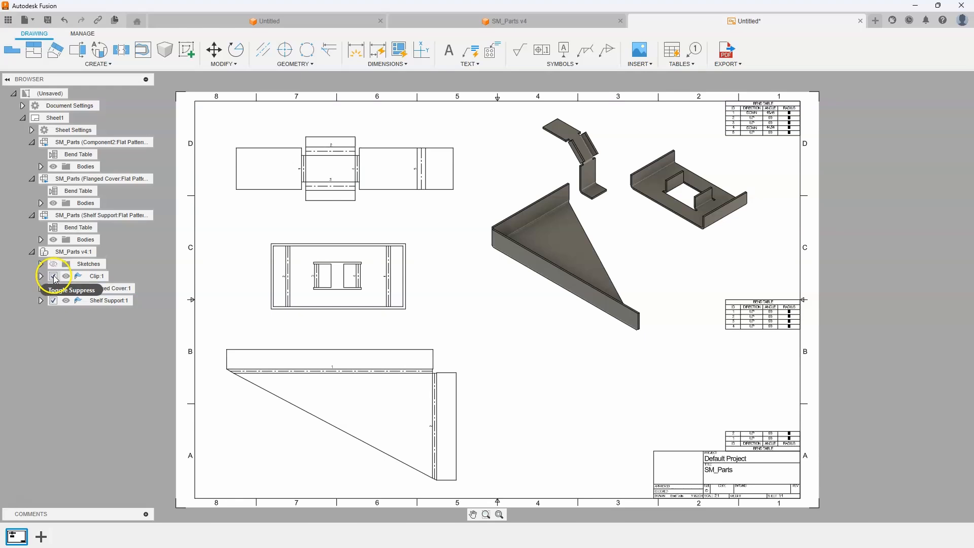
Suppress the Flanged Cover and Shelf Support so the view shows only the Clip
click(53, 276)
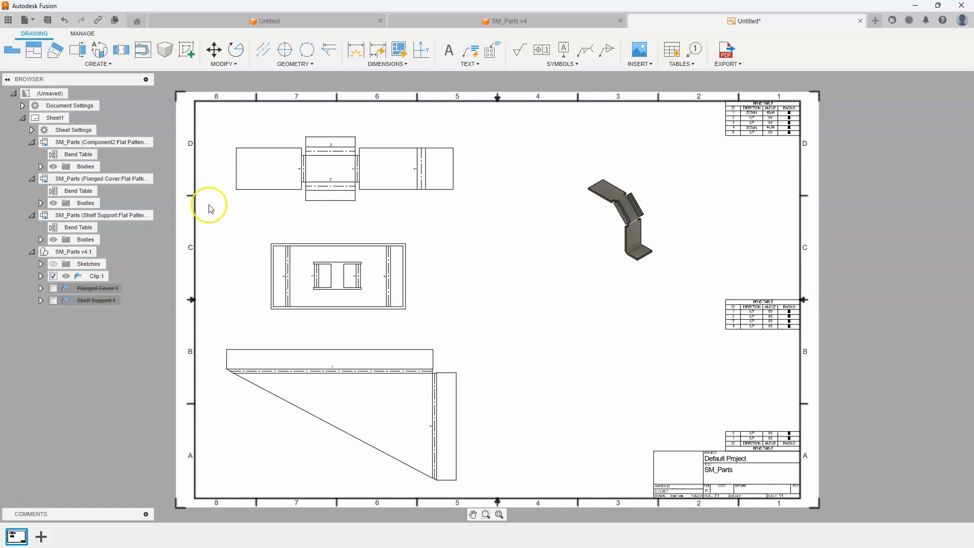
click(620, 220)
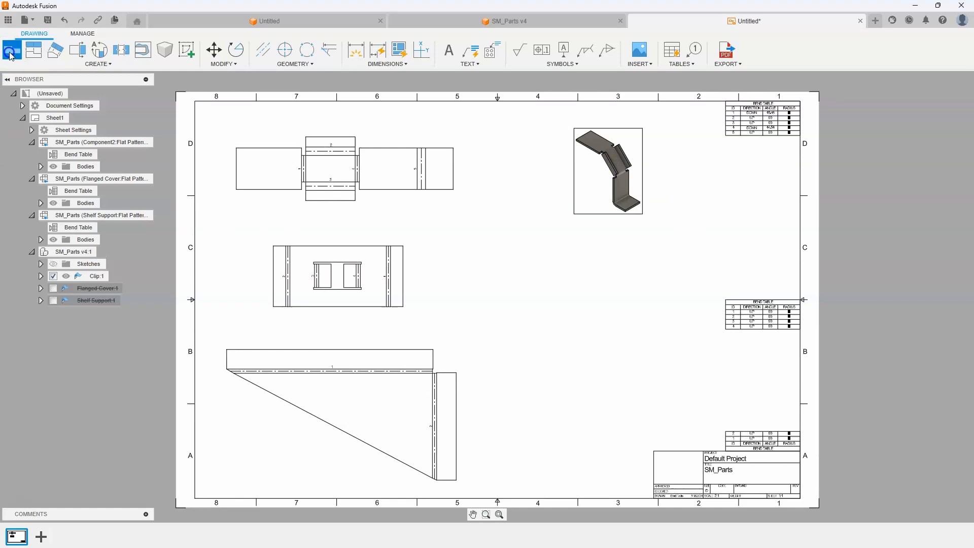
Create a second base view, NE Isometric and shaded at 1:1, on the right side
click(11, 50)
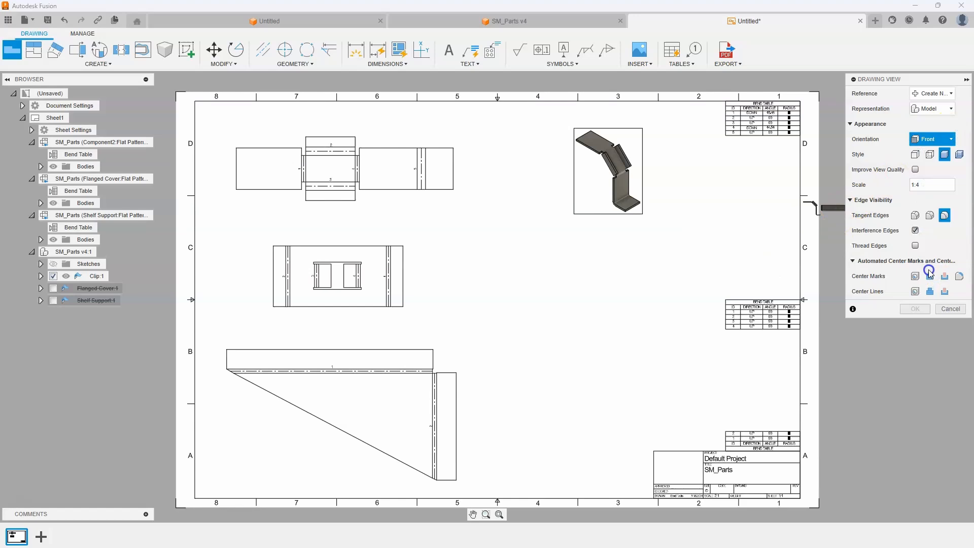
click(931, 185)
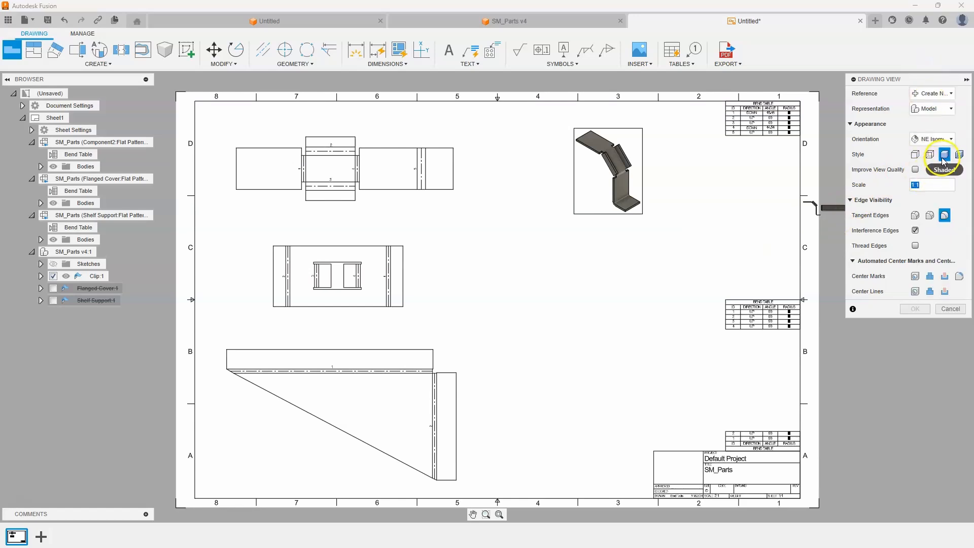
click(943, 154)
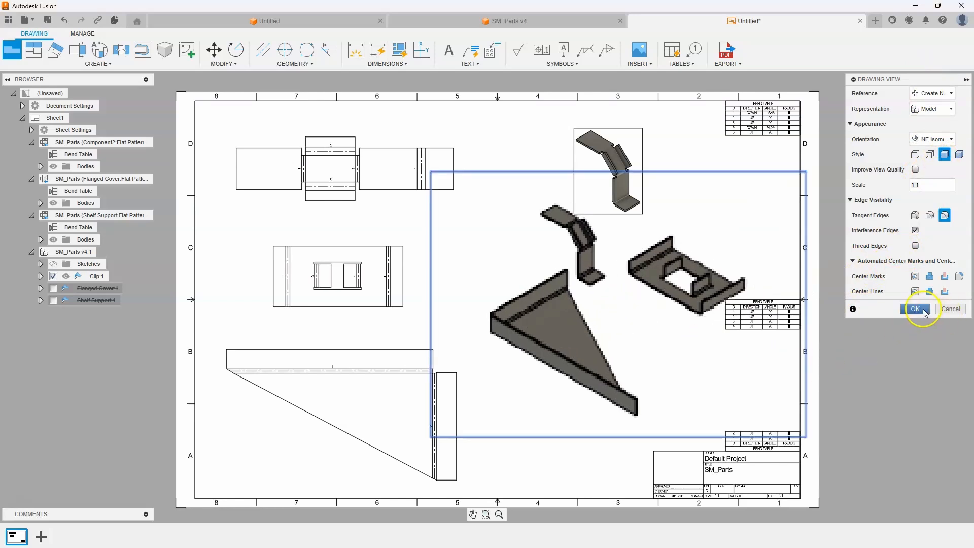
click(914, 309)
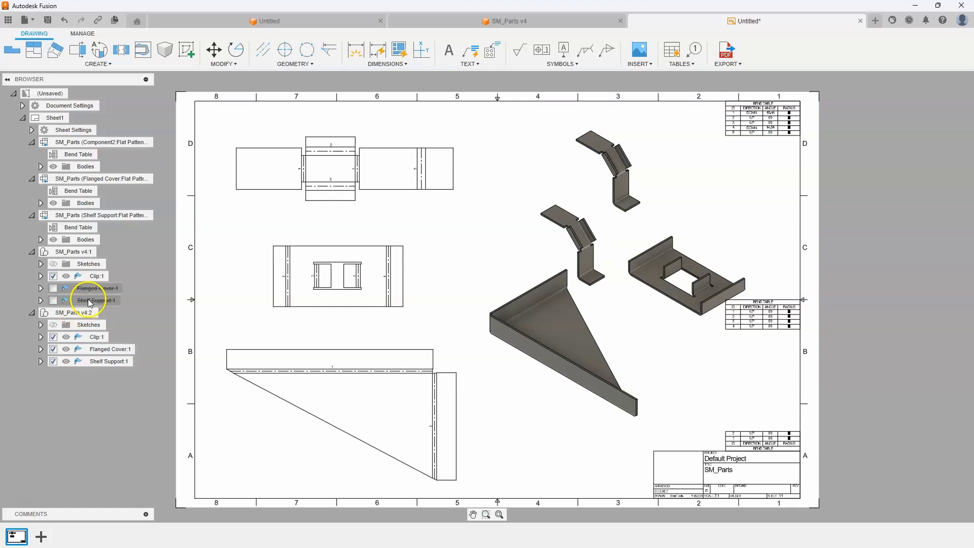
Suppress the Clip and Shelf Support under SM_Parts v4:2 so only the Flanged Cover shows
click(97, 336)
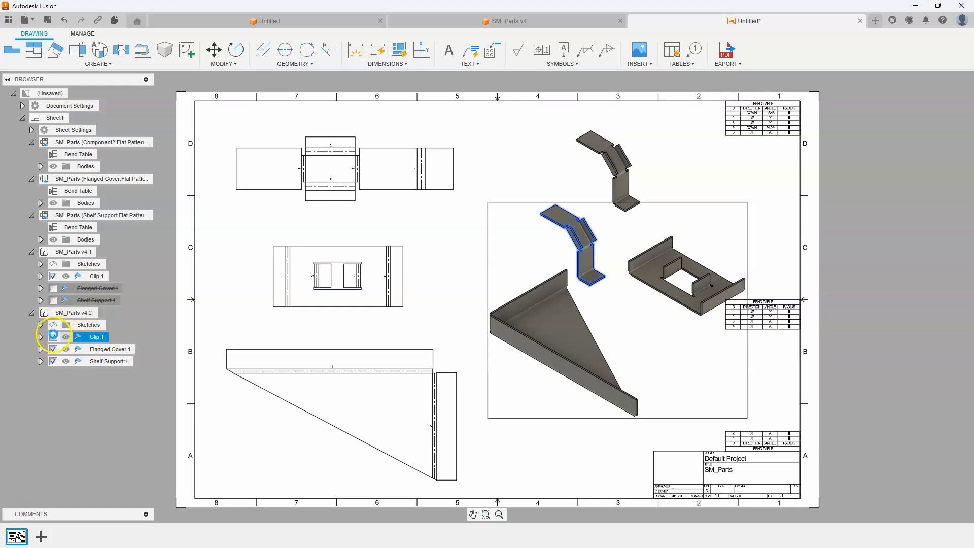
click(66, 362)
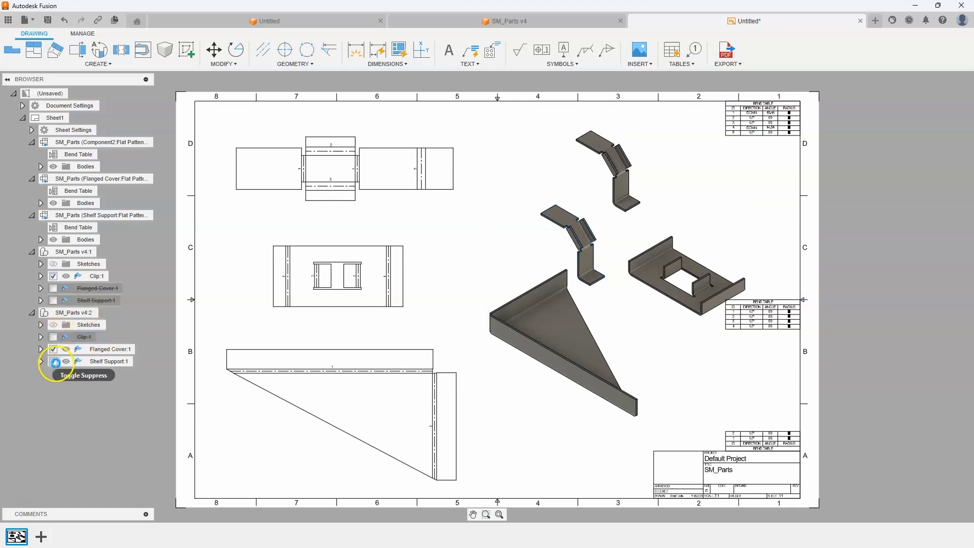
click(56, 360)
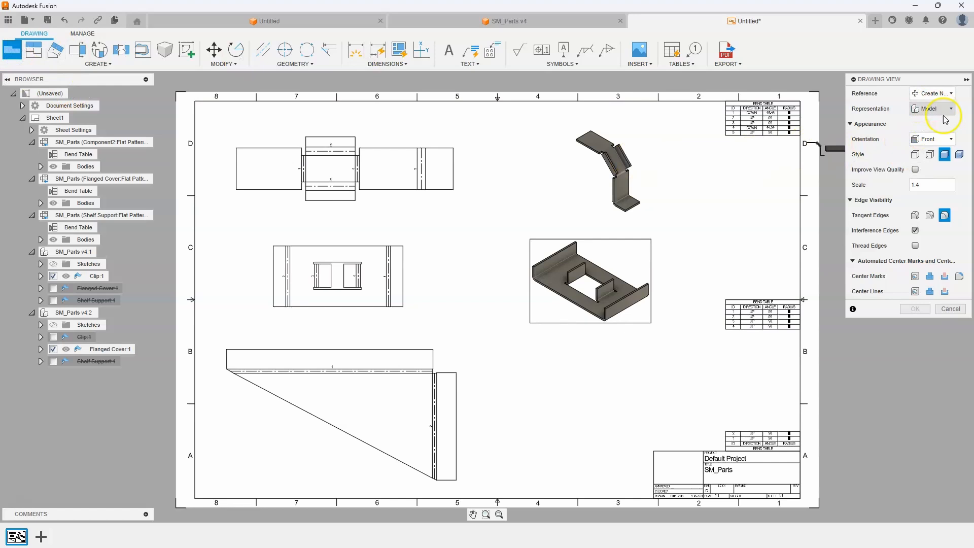
Set the third base view to NE Isometric at 1:1 and confirm it
click(949, 138)
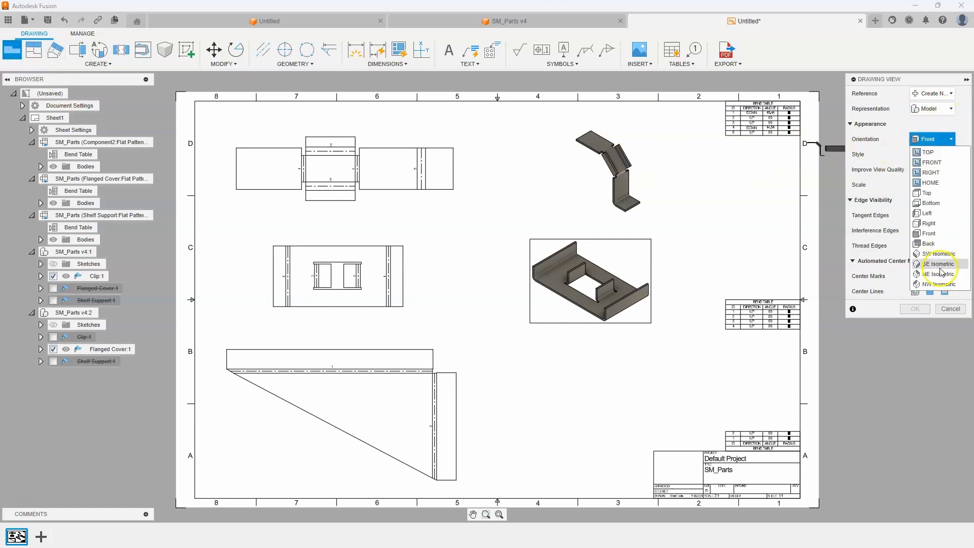
click(942, 273)
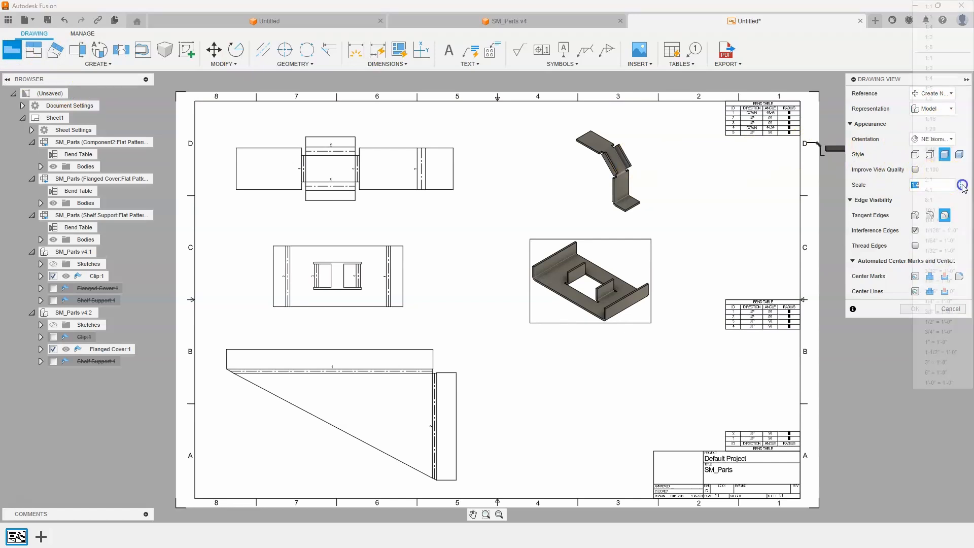
click(928, 57)
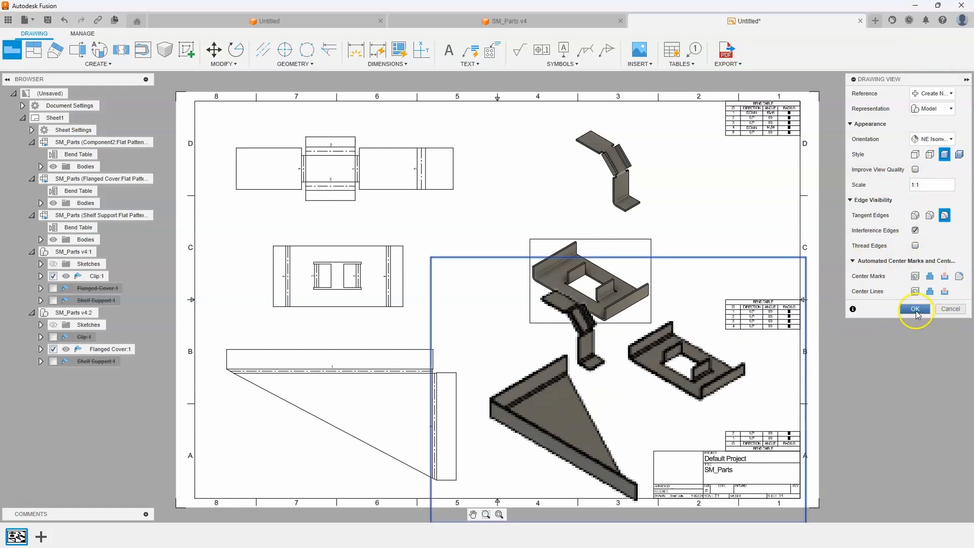
click(914, 309)
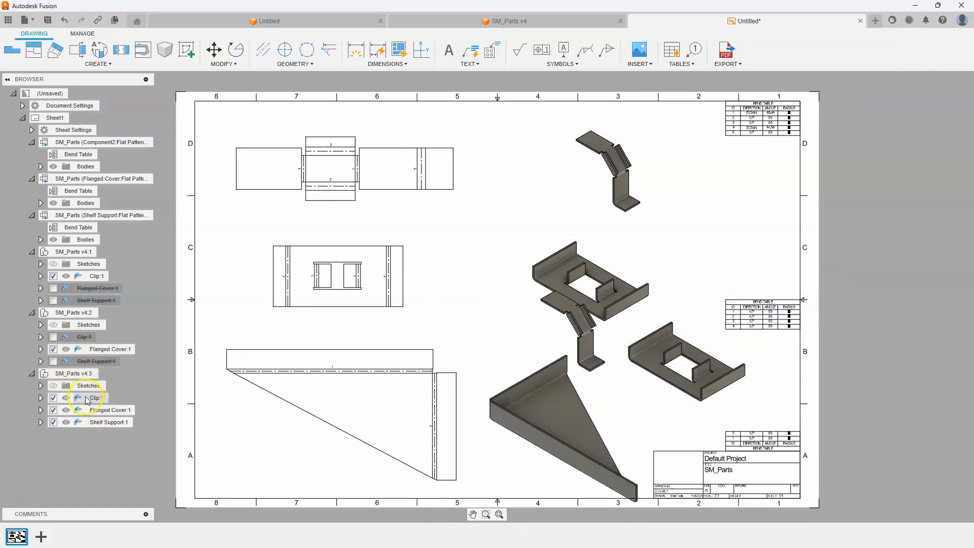
Suppress the Clip under v4:3 and move the Clip view into its final spot
click(96, 398)
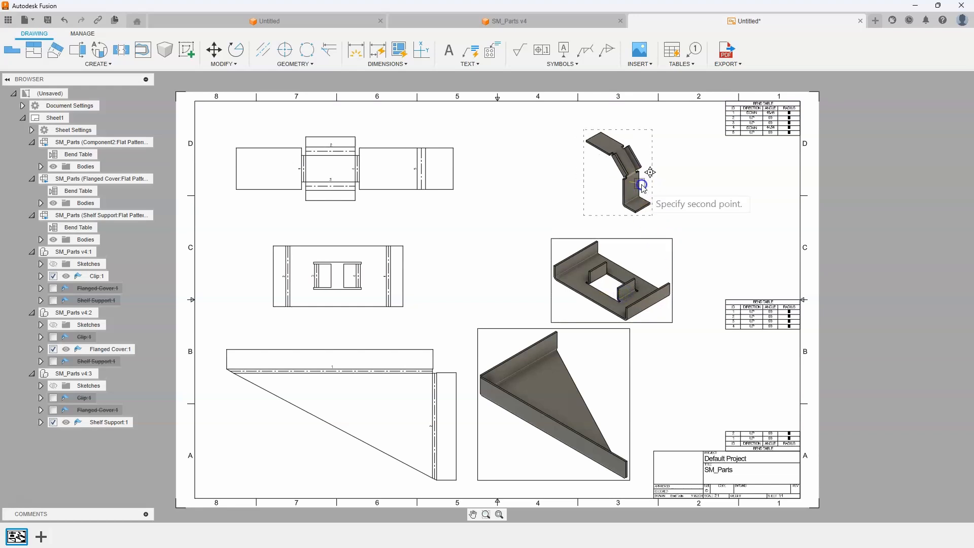
click(642, 185)
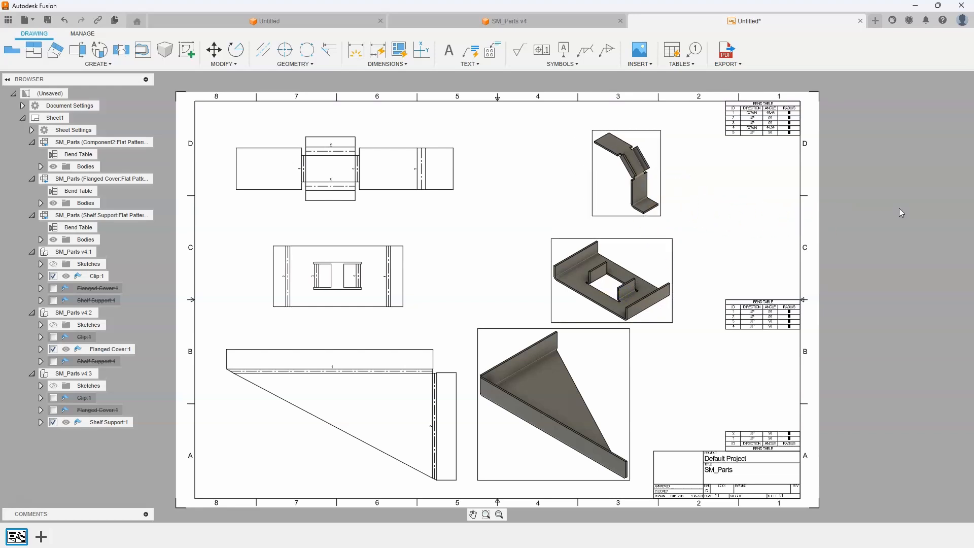